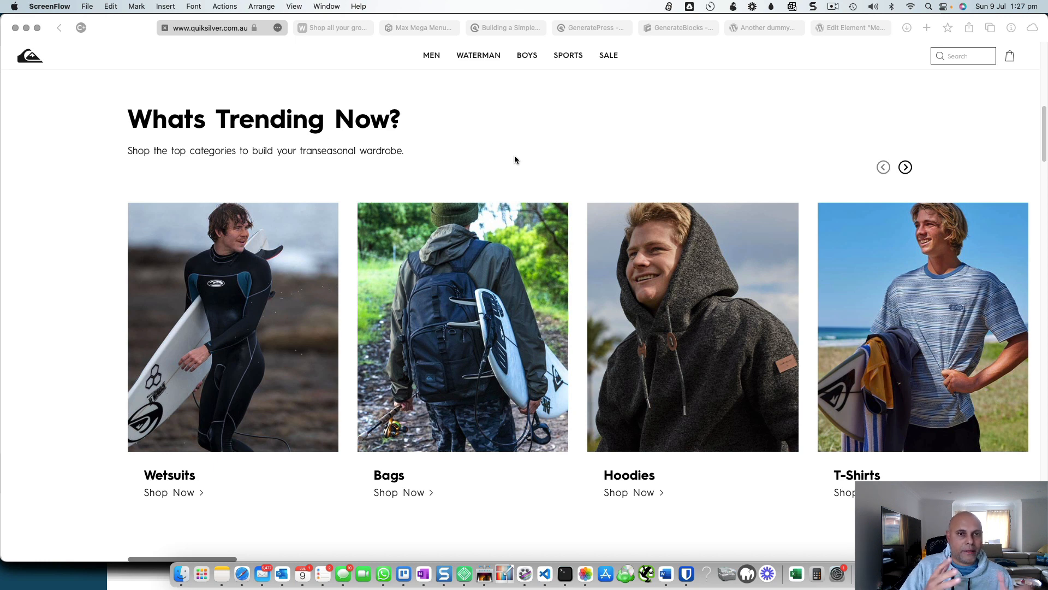
mouse_move(435, 82)
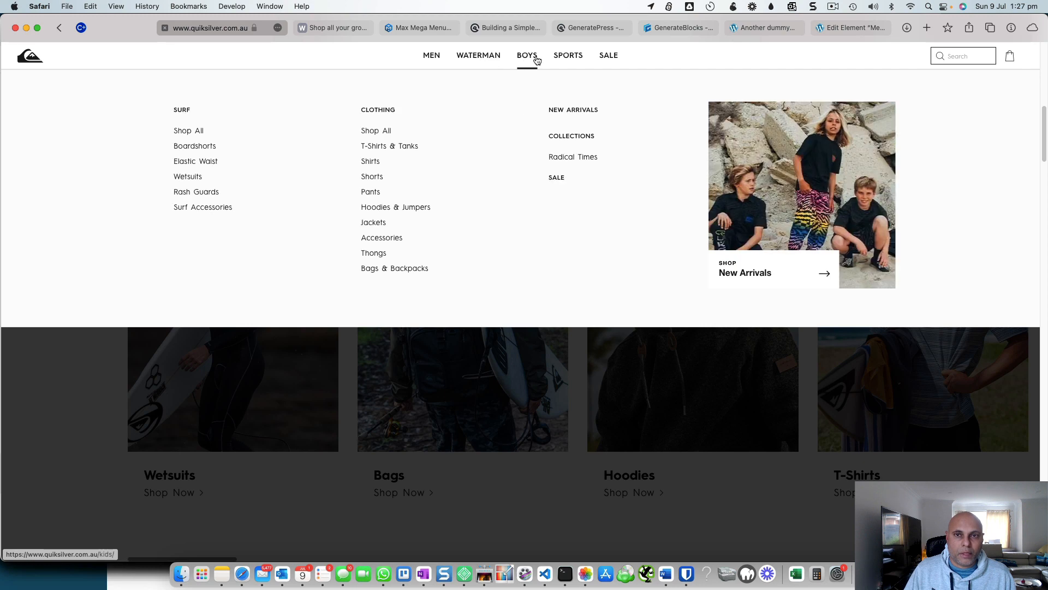
mouse_move(638, 64)
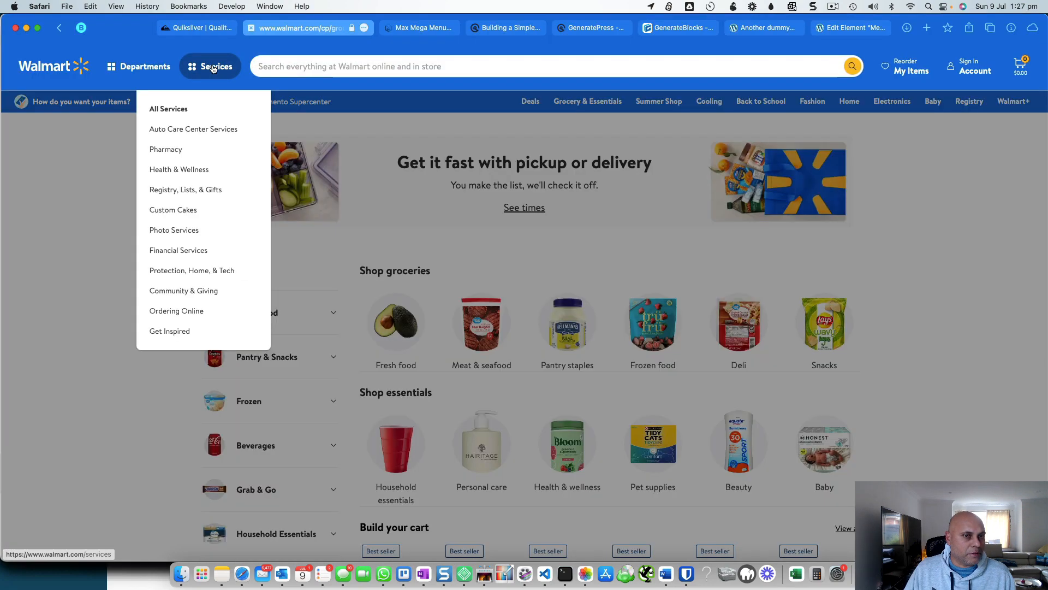
mouse_move(172, 209)
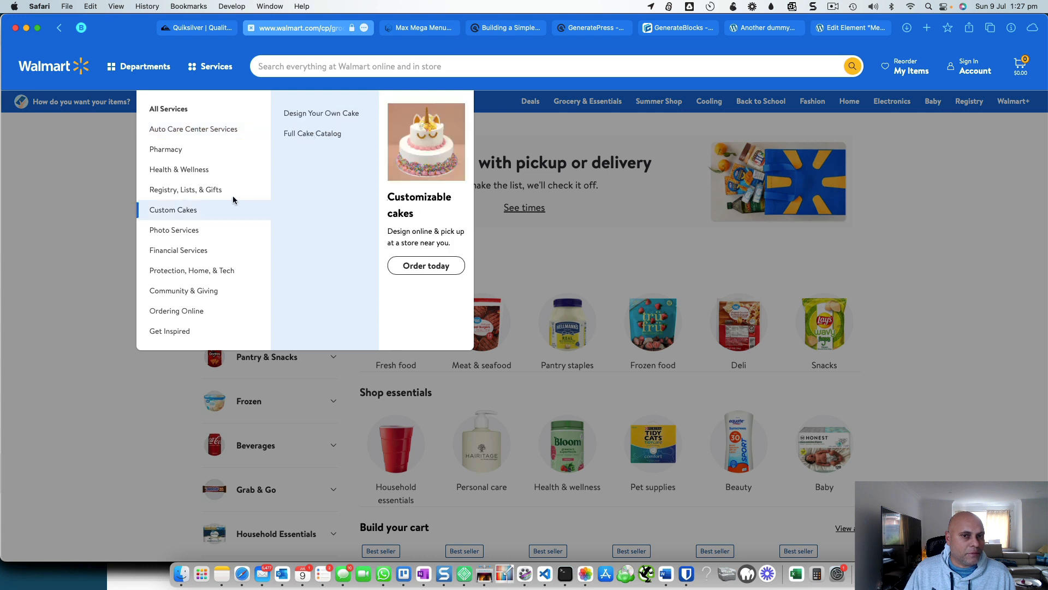
mouse_move(432, 166)
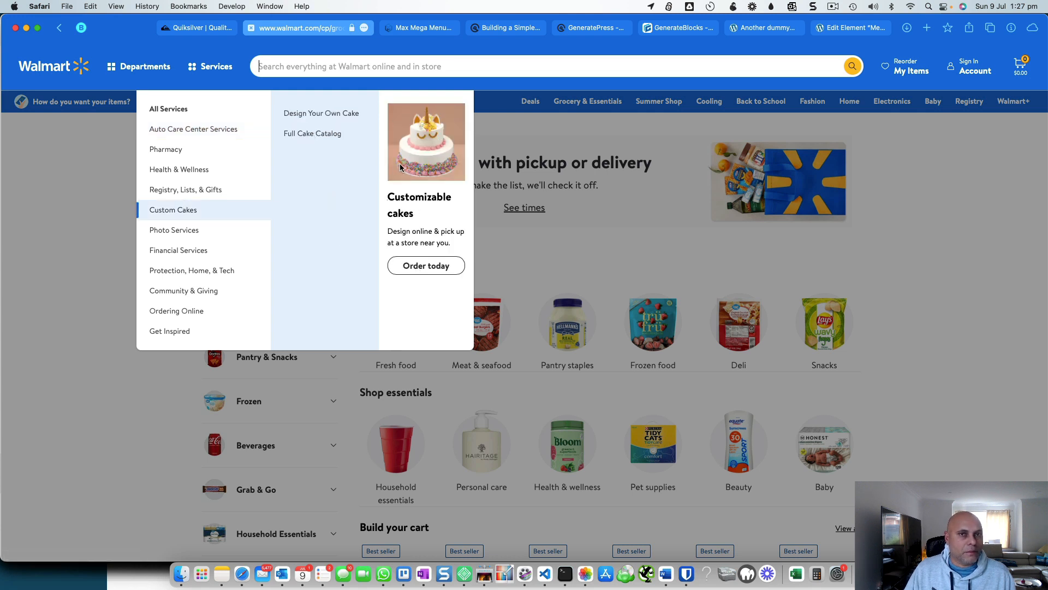
mouse_move(465, 84)
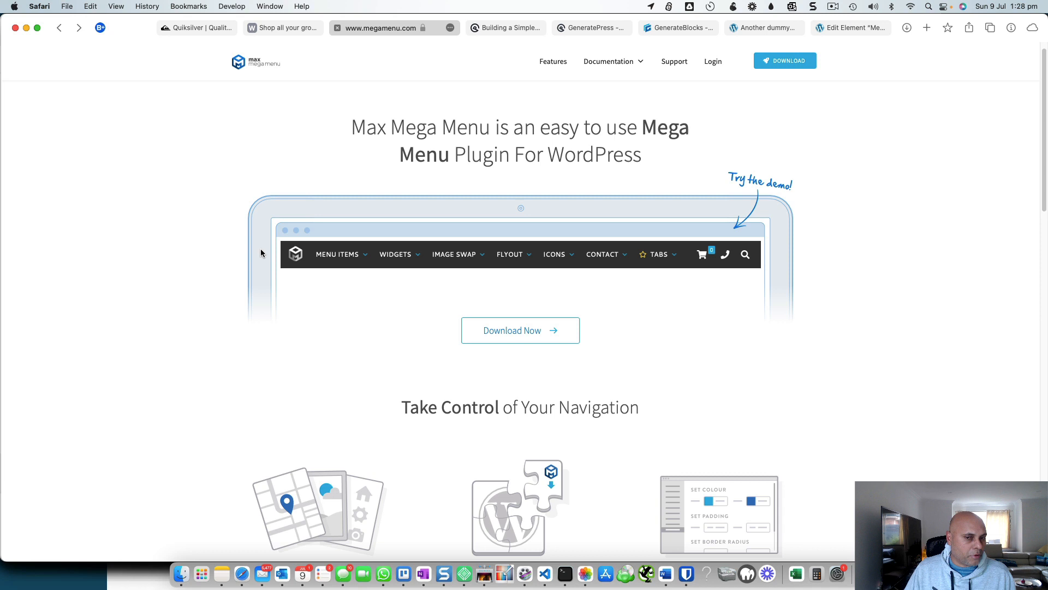
mouse_move(393, 155)
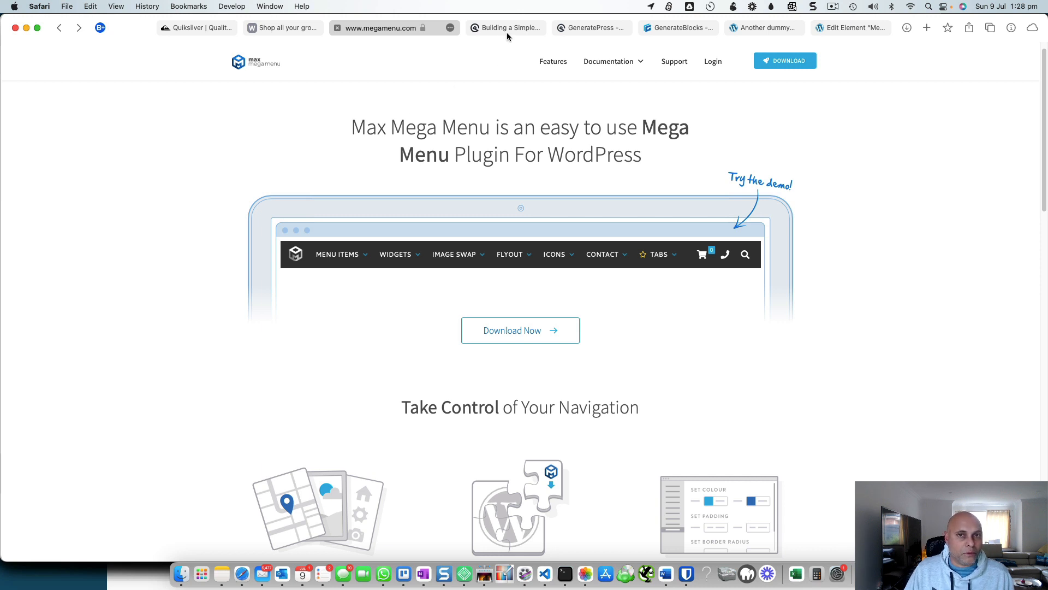
- Show the GeneratePress mega menu docs article and its column class examples
left_click(505, 27)
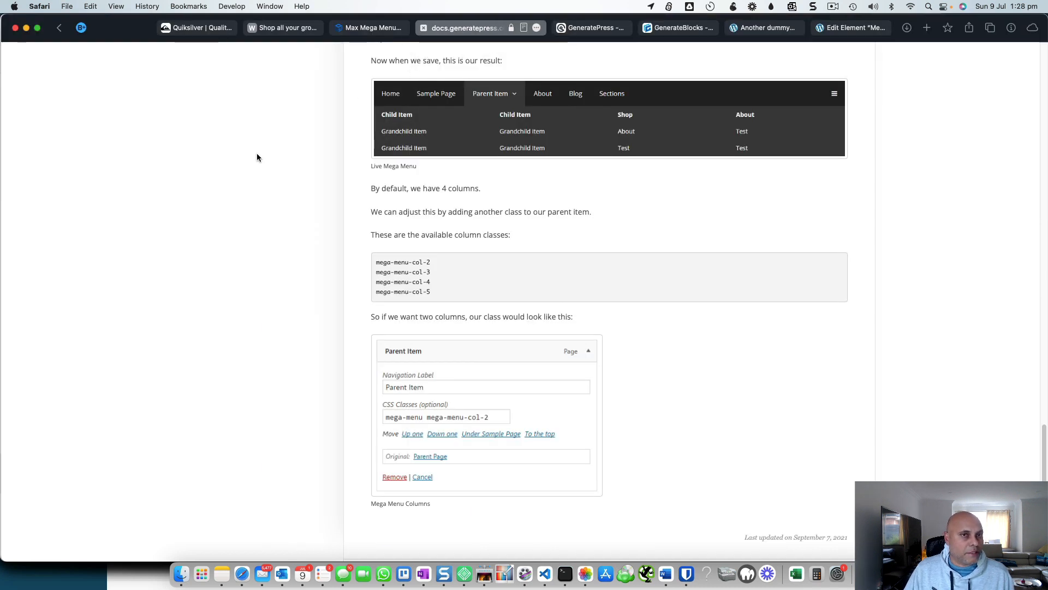
mouse_move(377, 159)
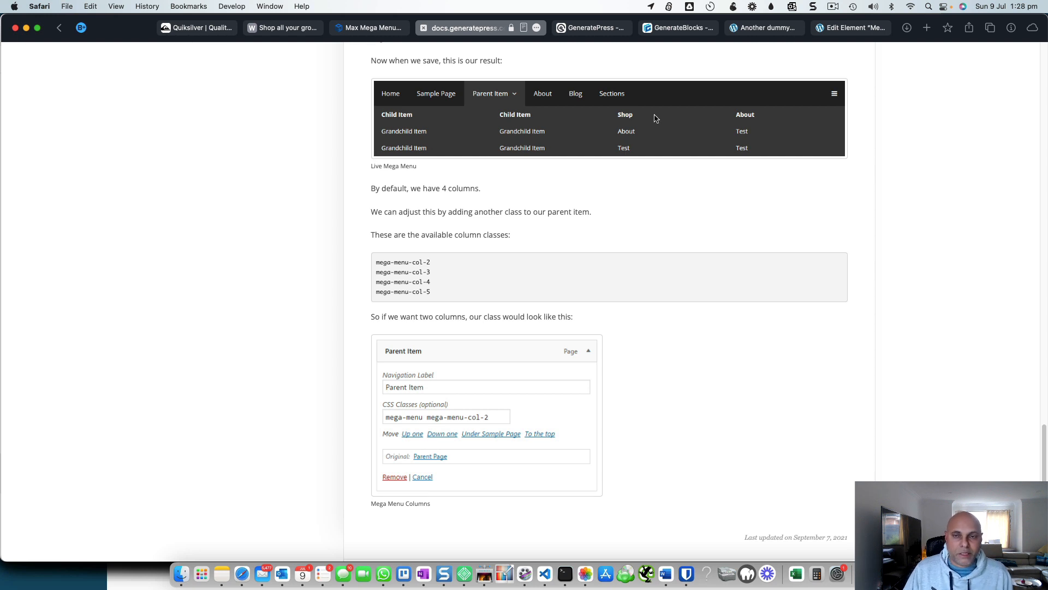
mouse_move(541, 180)
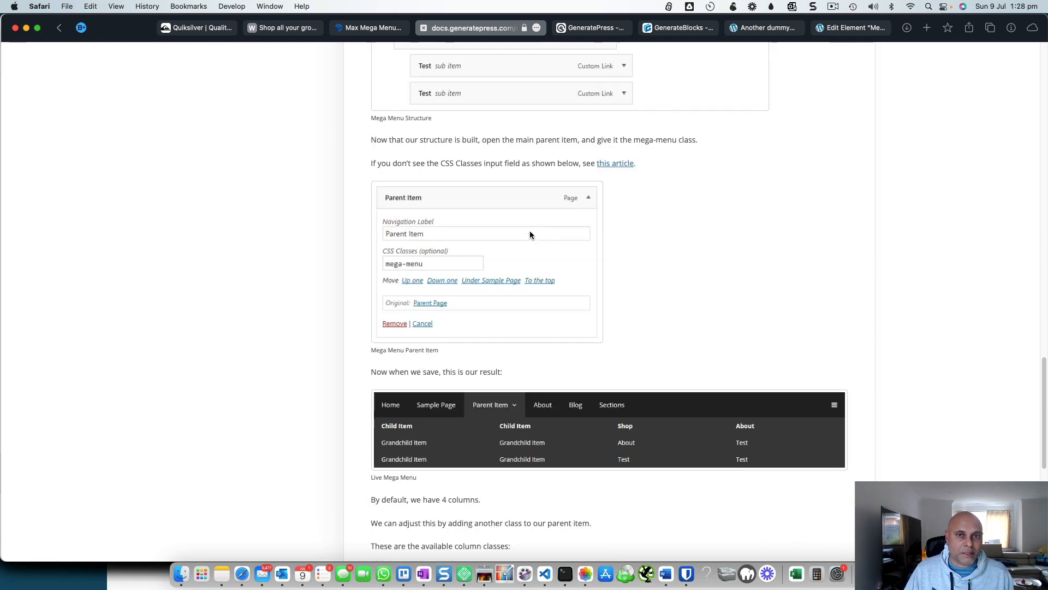
scroll("down", 3)
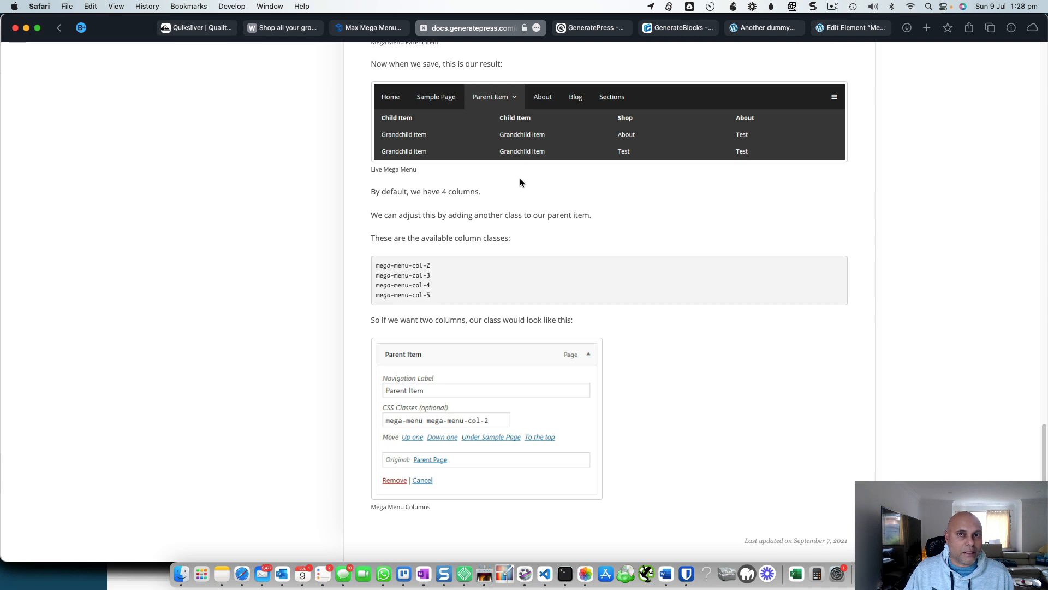
mouse_move(605, 91)
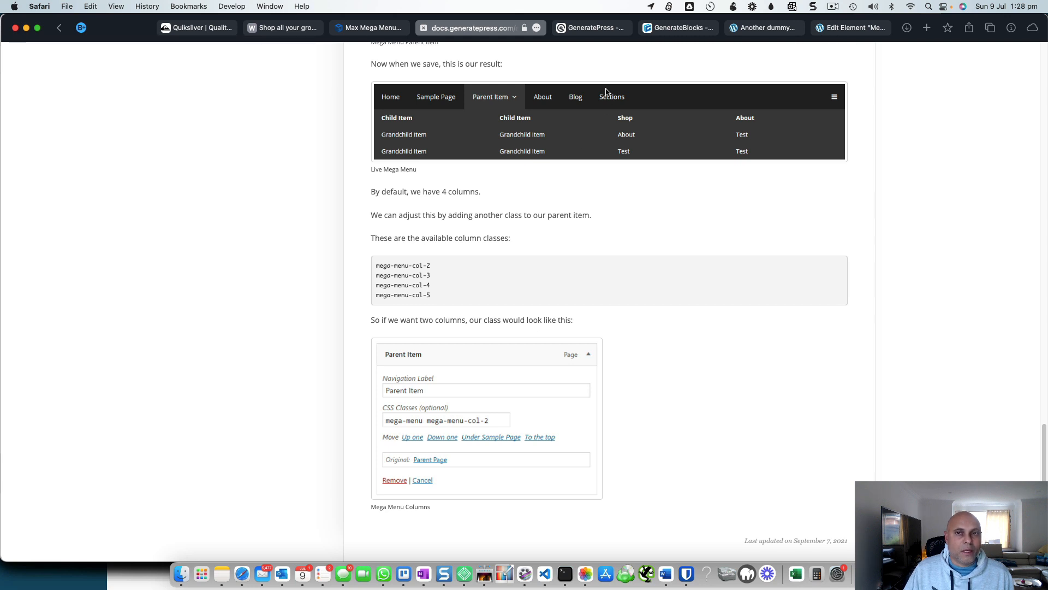
mouse_move(591, 27)
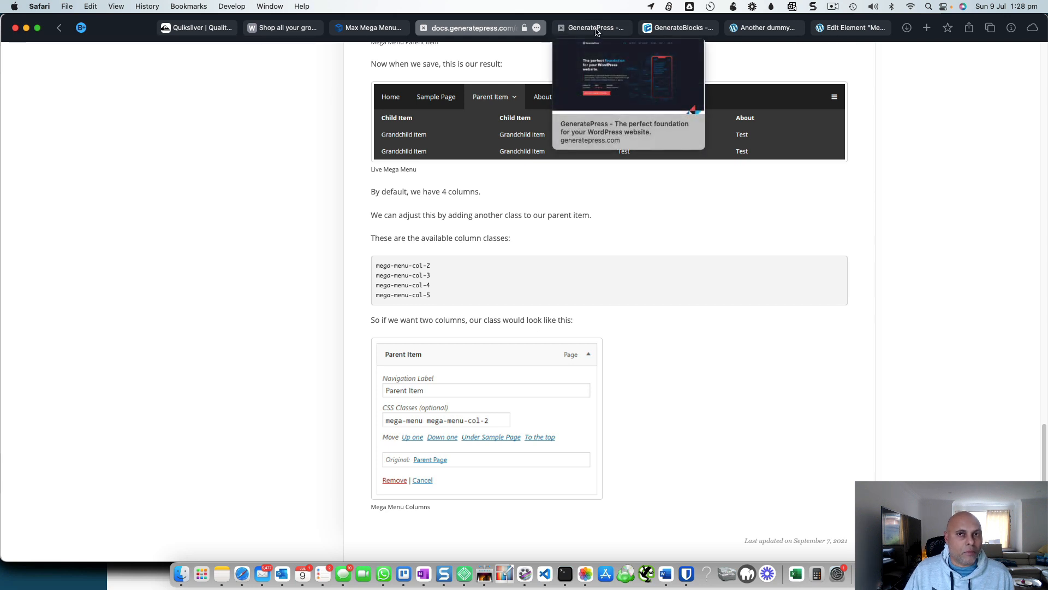
- Switch Safari to the GeneratePress homepage tab
left_click(590, 28)
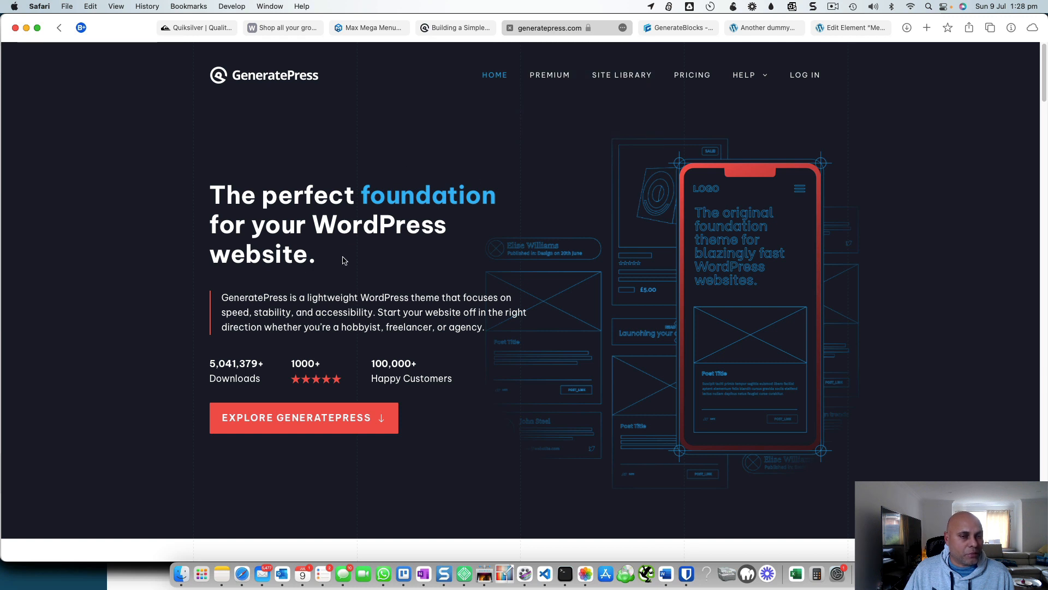
mouse_move(406, 261)
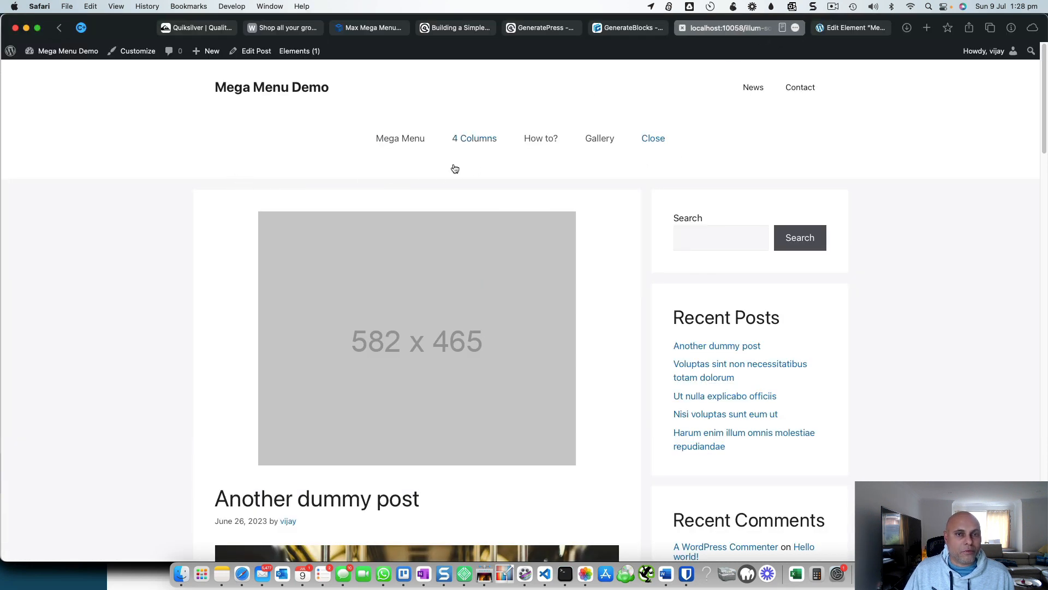
mouse_move(337, 150)
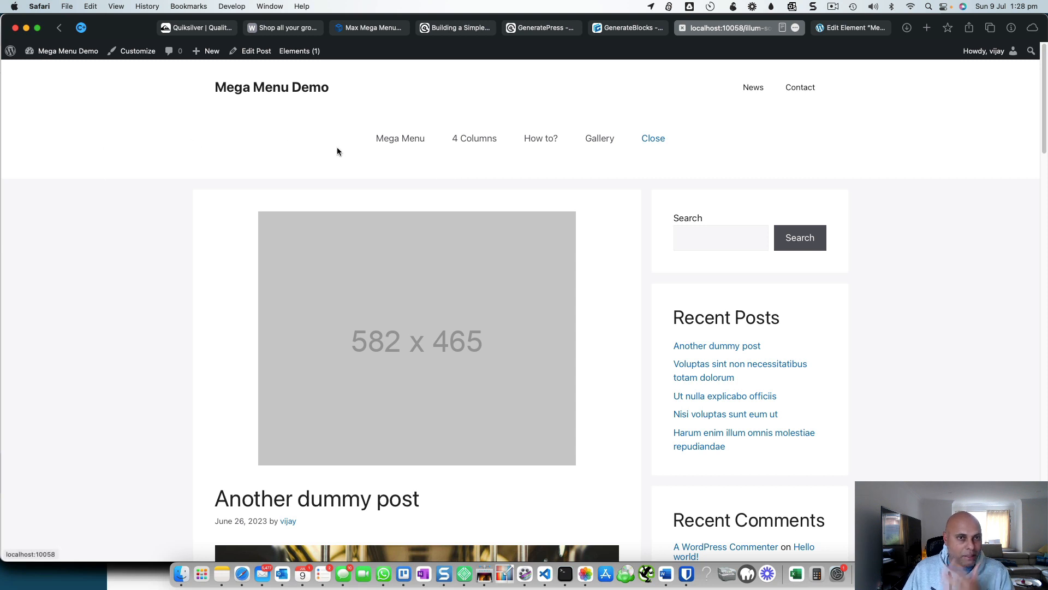
mouse_move(317, 141)
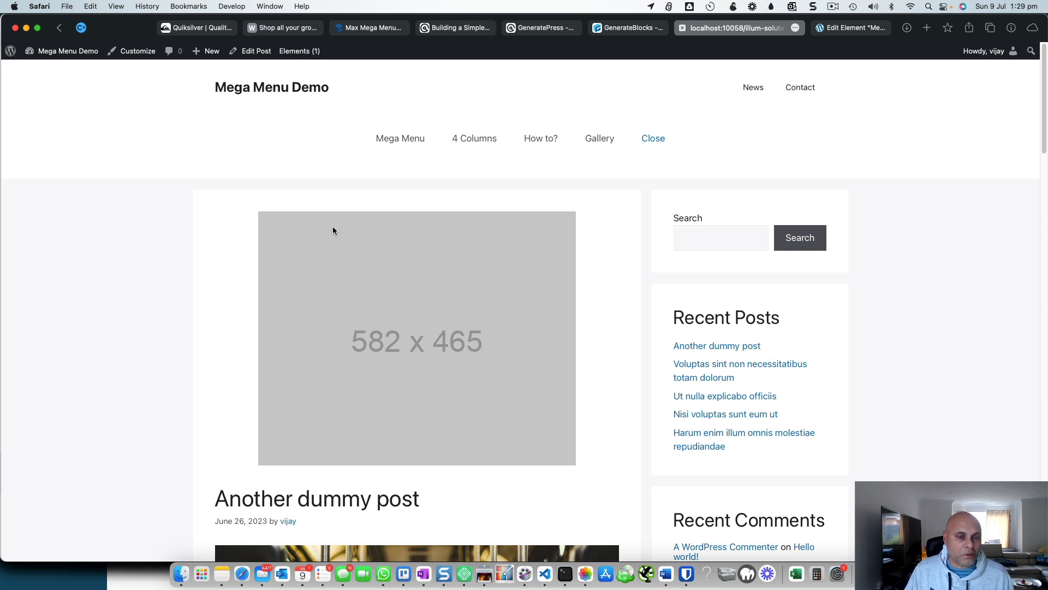
mouse_move(321, 195)
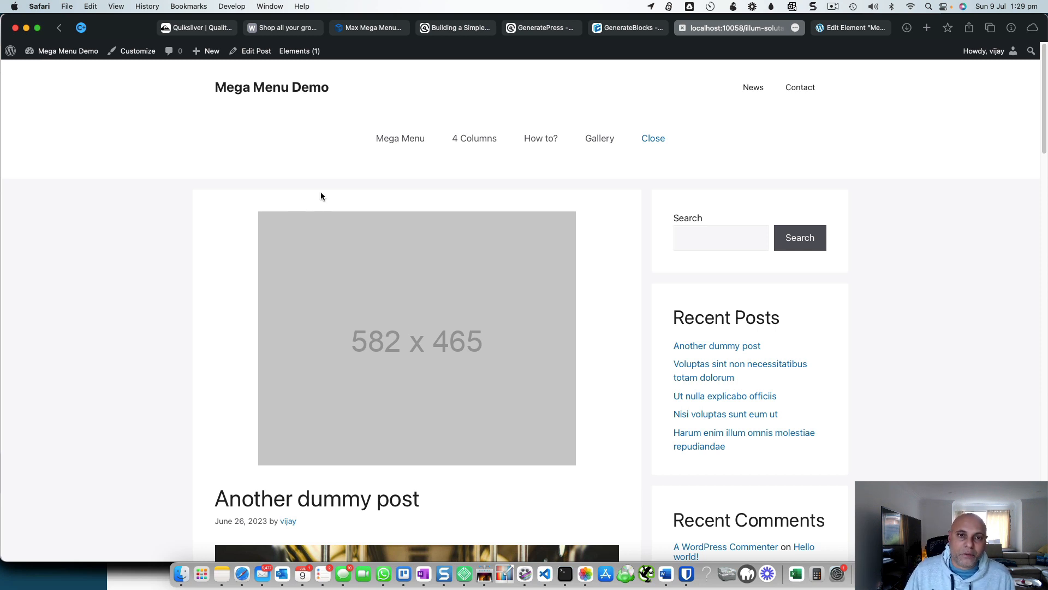
- Preview the demo menu's Mega Menu, 4 Columns, How to? and Gallery panels
left_click(474, 138)
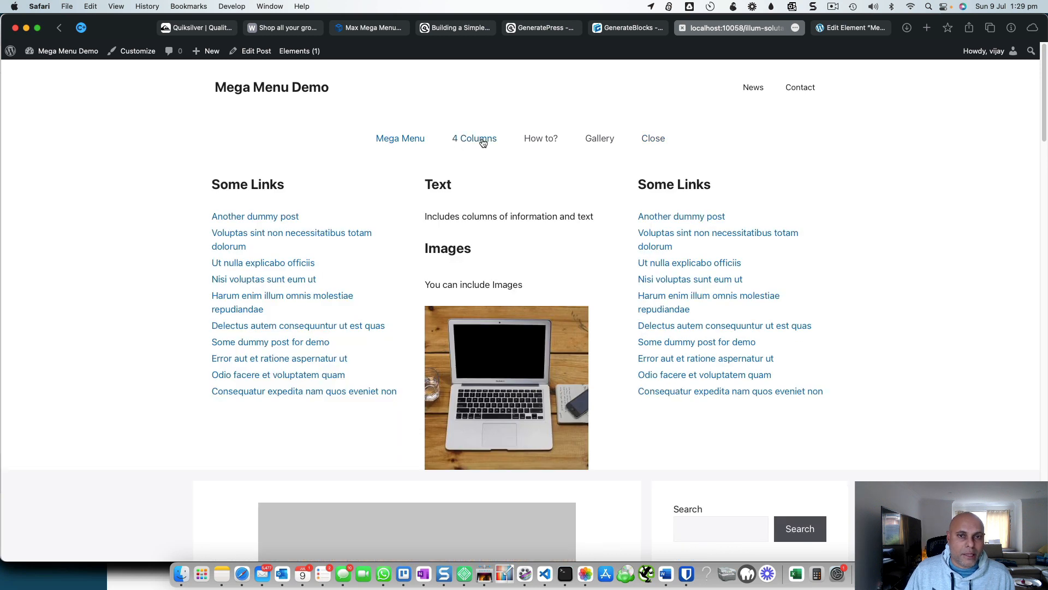
left_click(473, 139)
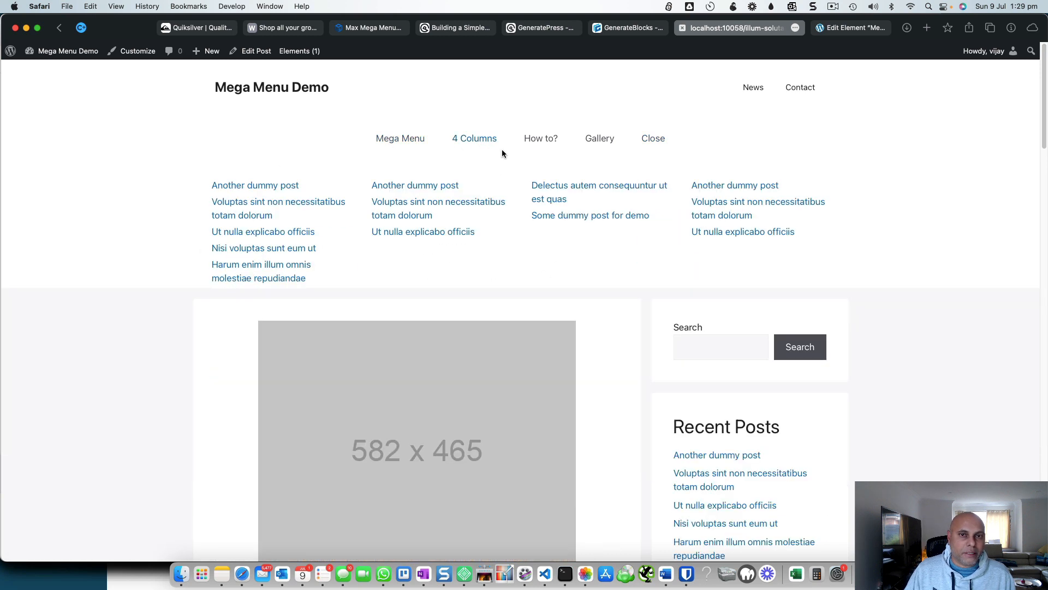
left_click(540, 138)
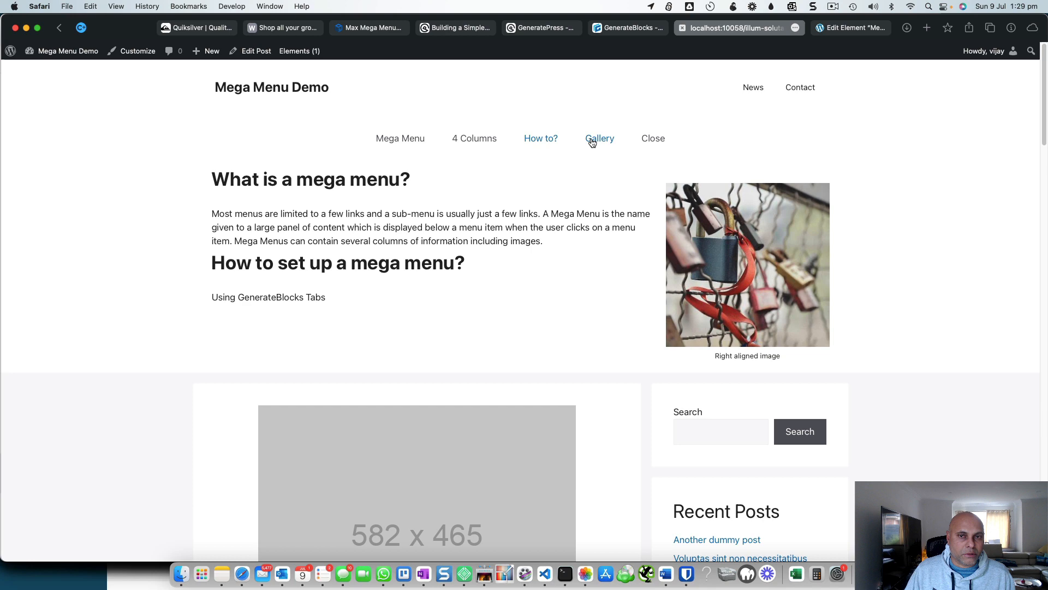
left_click(599, 139)
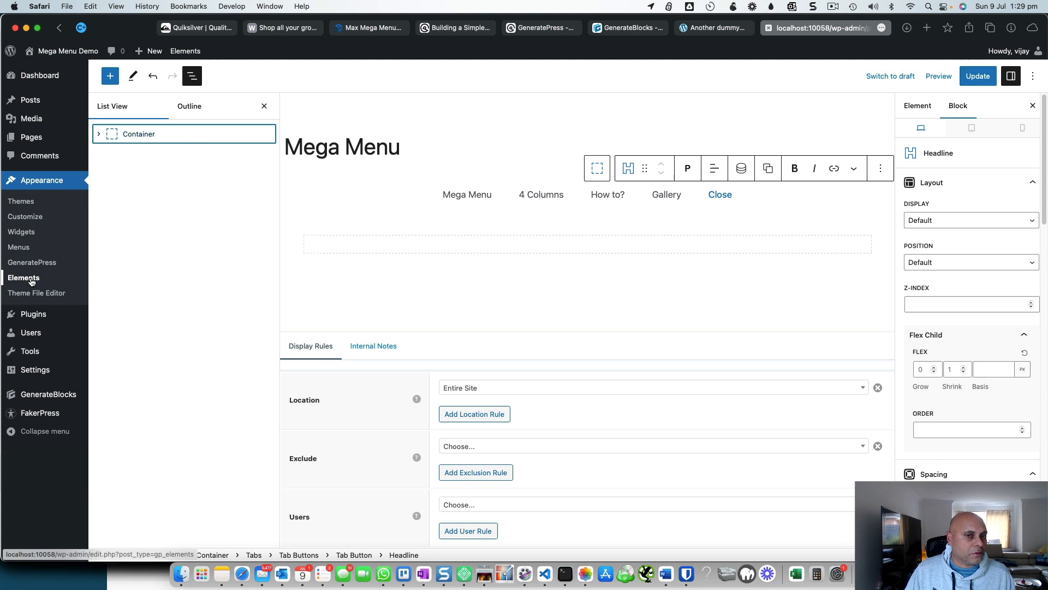
- From the Elements list, start a new element and choose Block as its type
left_click(719, 195)
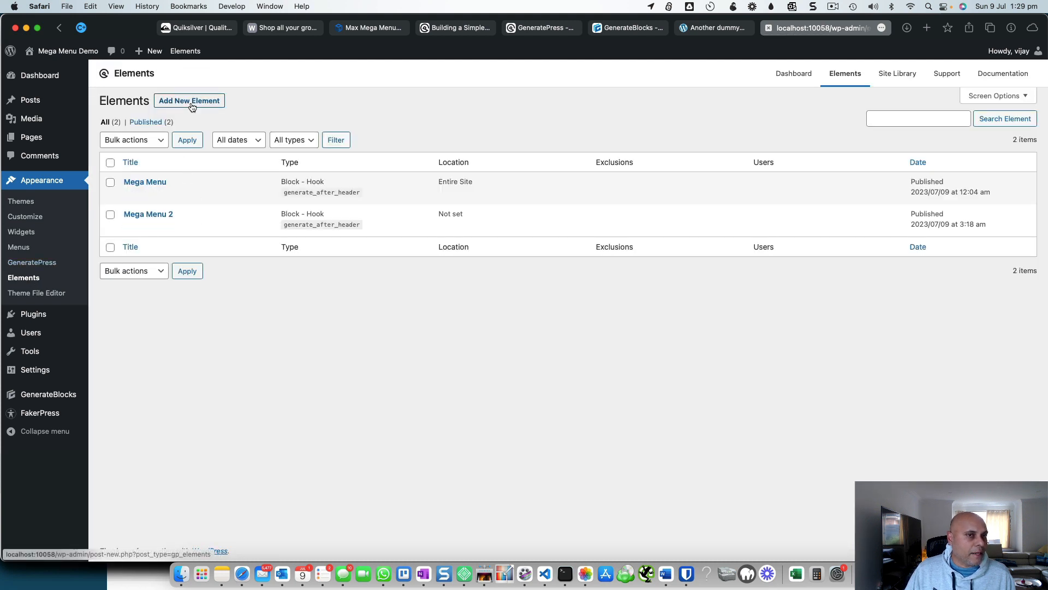
left_click(188, 100)
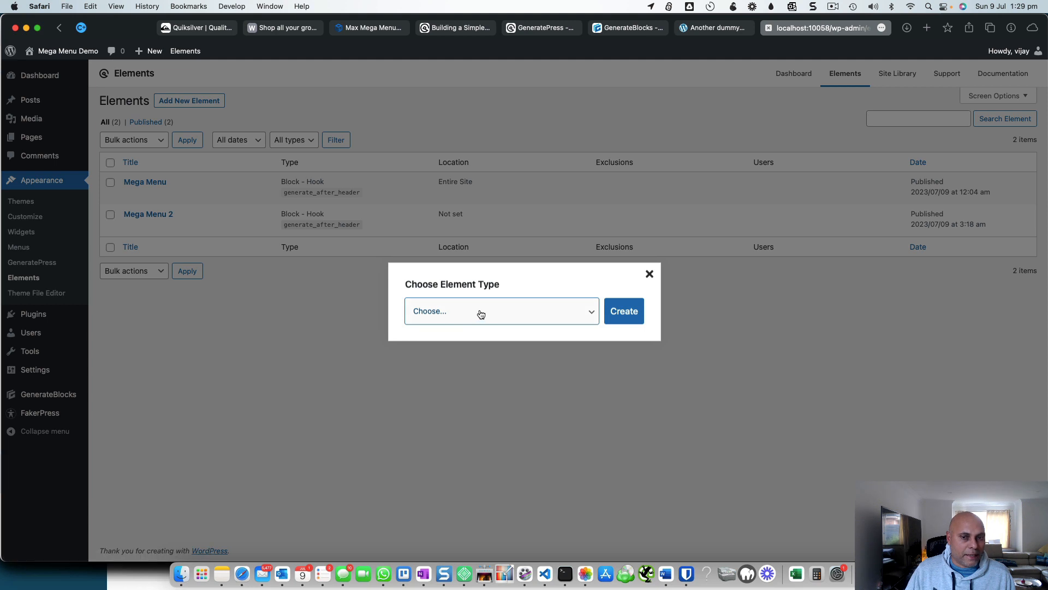
left_click(501, 311)
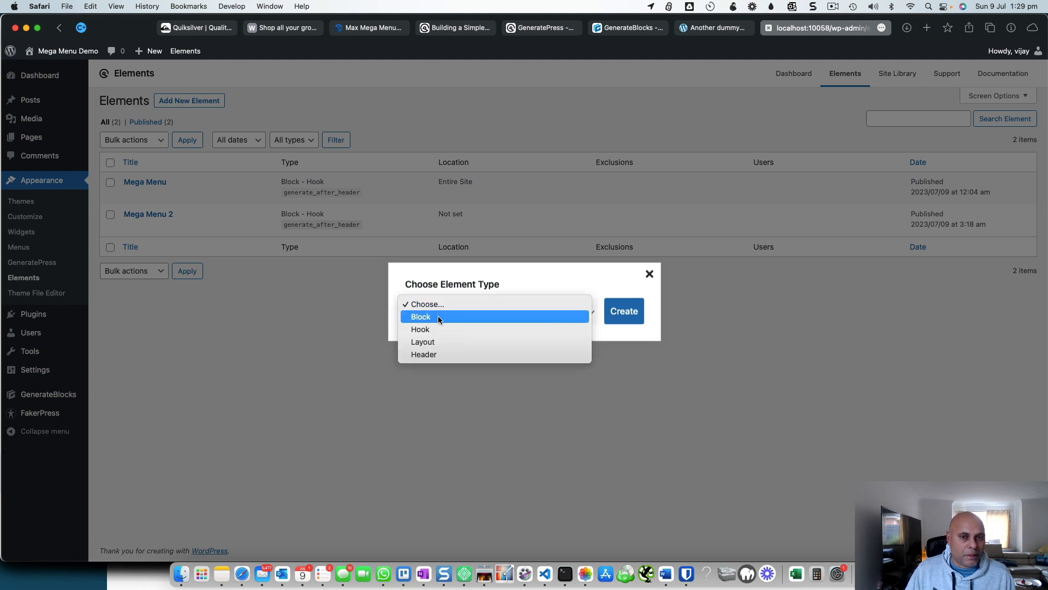
left_click(420, 317)
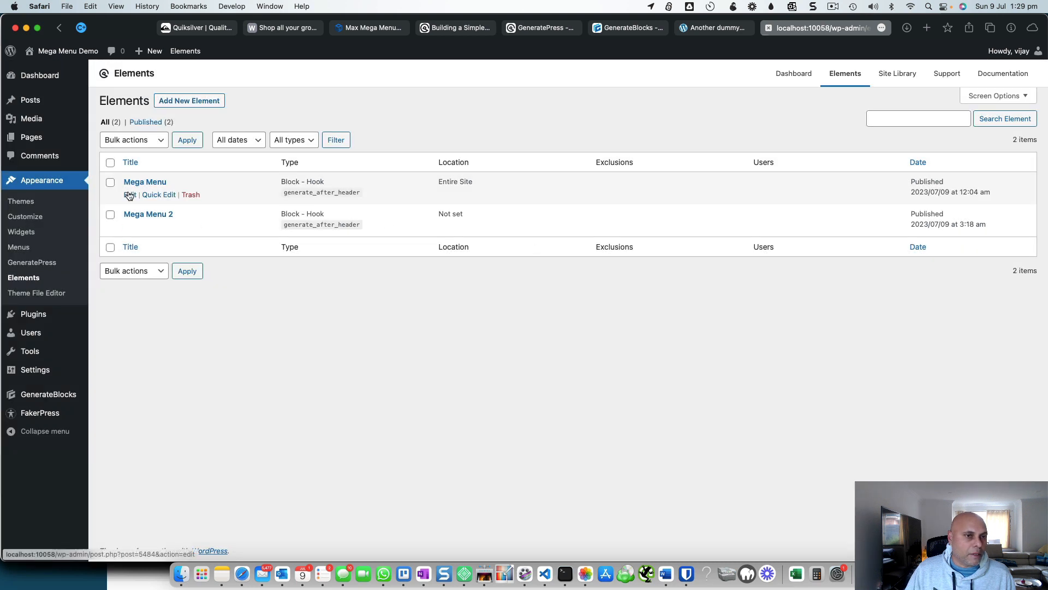
- Edit the Mega Menu element and show its block outline
left_click(129, 194)
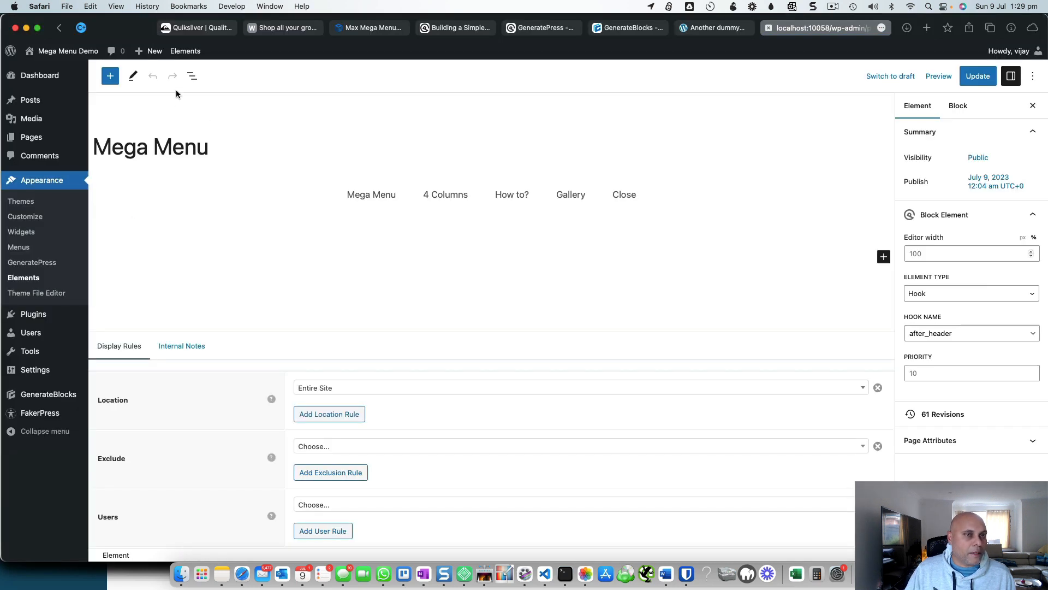
left_click(192, 76)
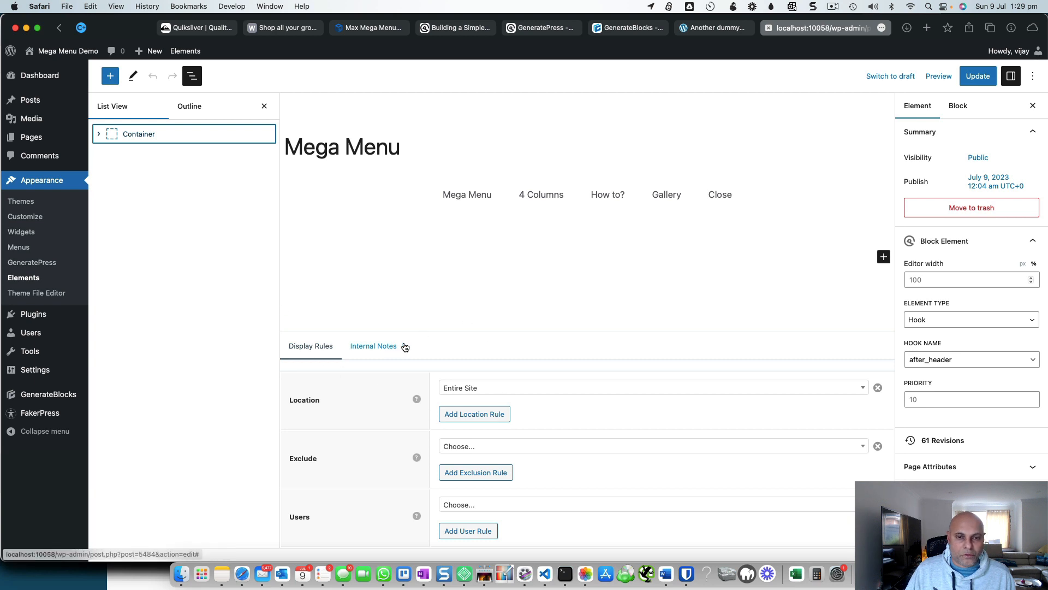
left_click(652, 386)
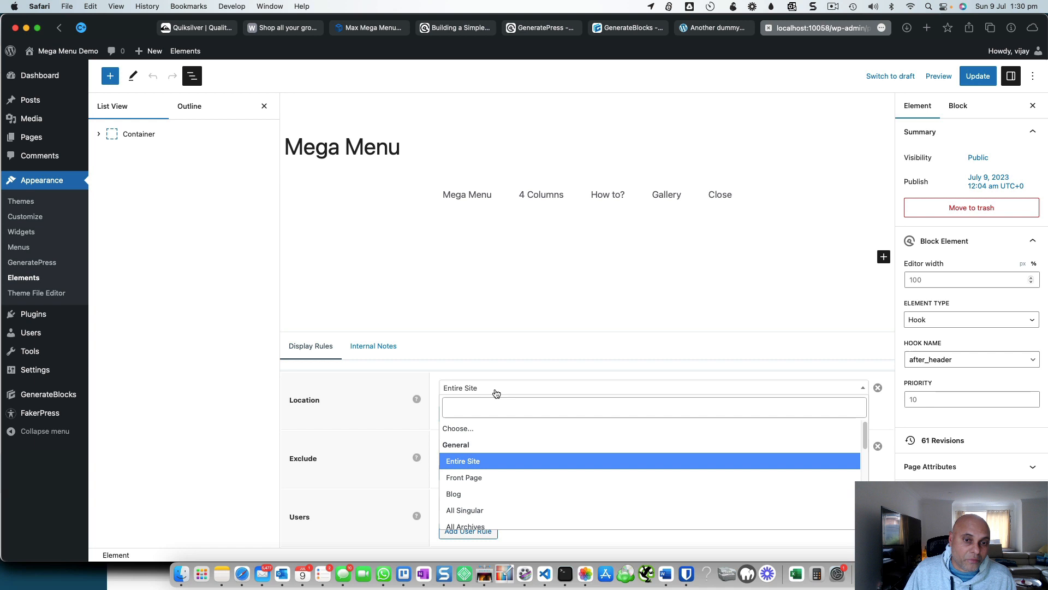
mouse_move(983, 330)
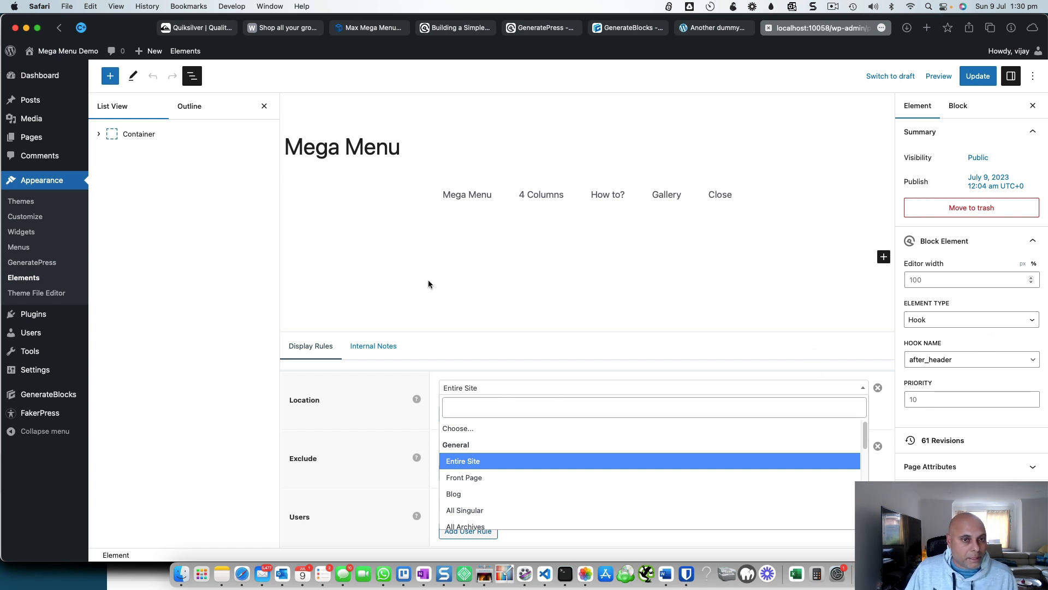
mouse_move(546, 257)
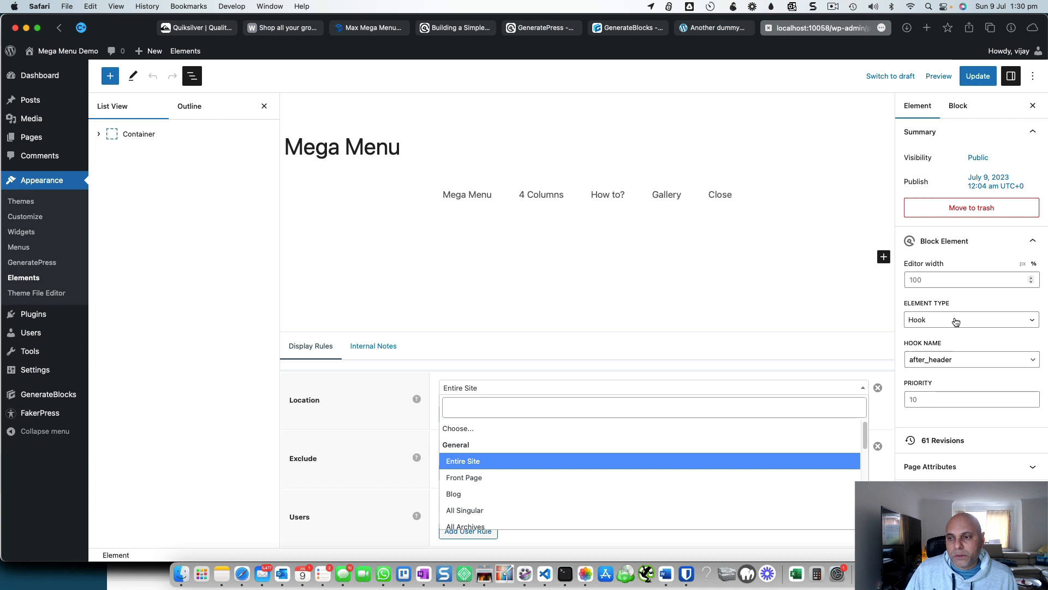
- Set the element type to Hook with the after_header location
left_click(970, 319)
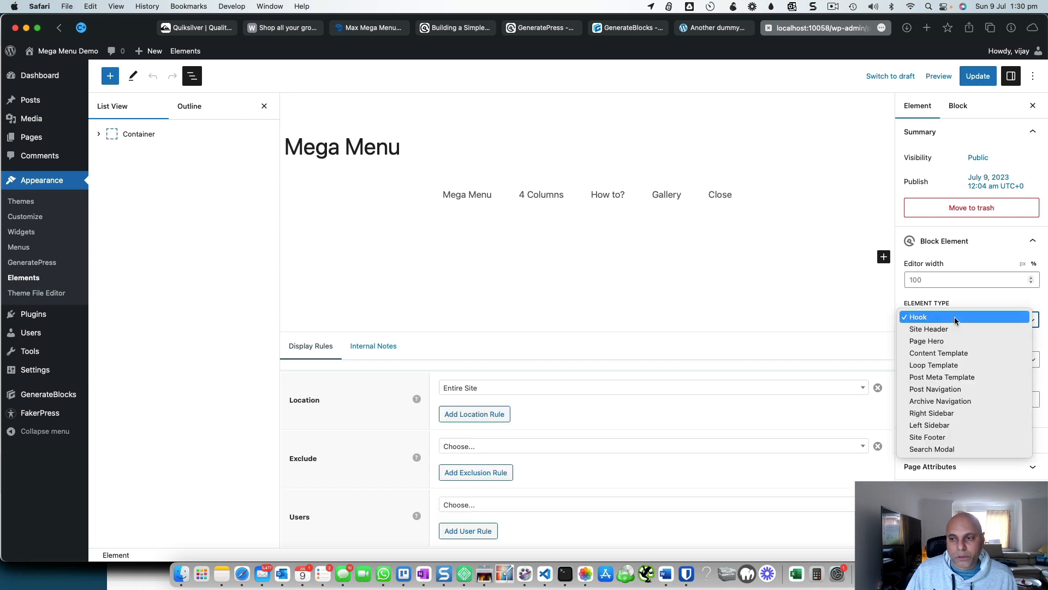
left_click(918, 317)
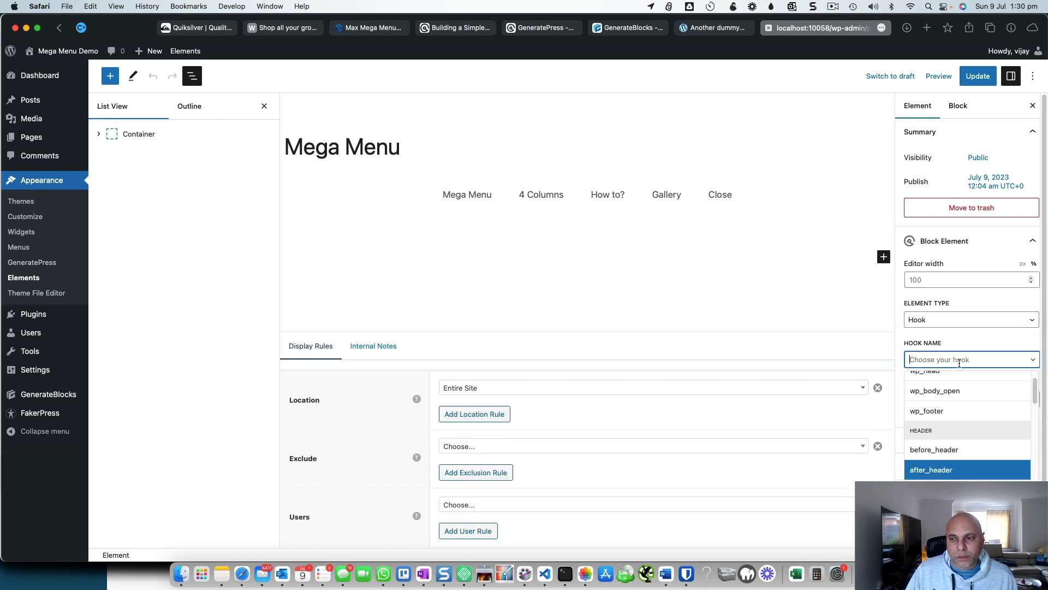
left_click(930, 470)
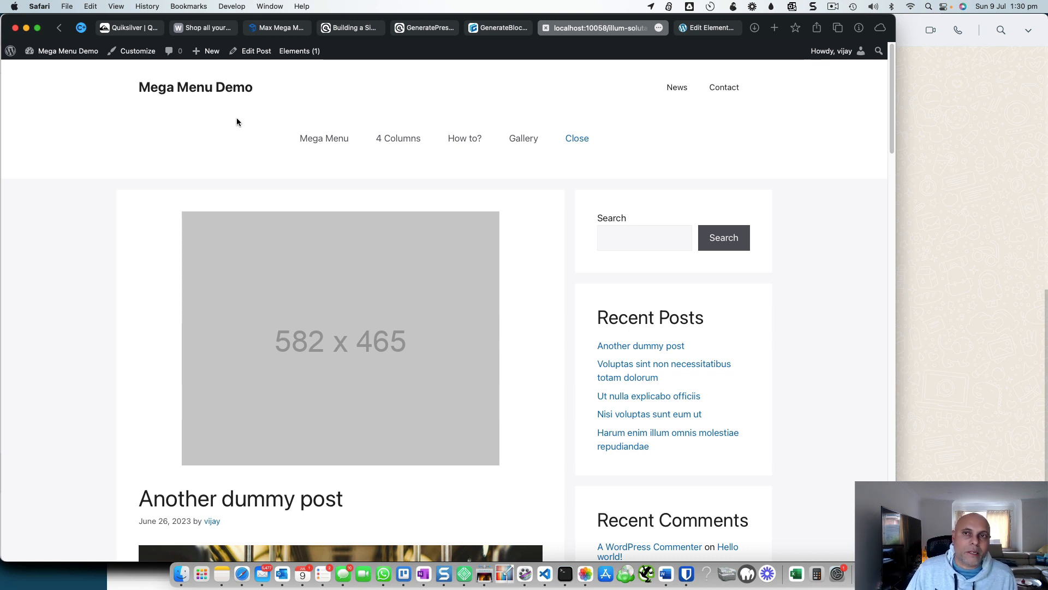
mouse_move(721, 27)
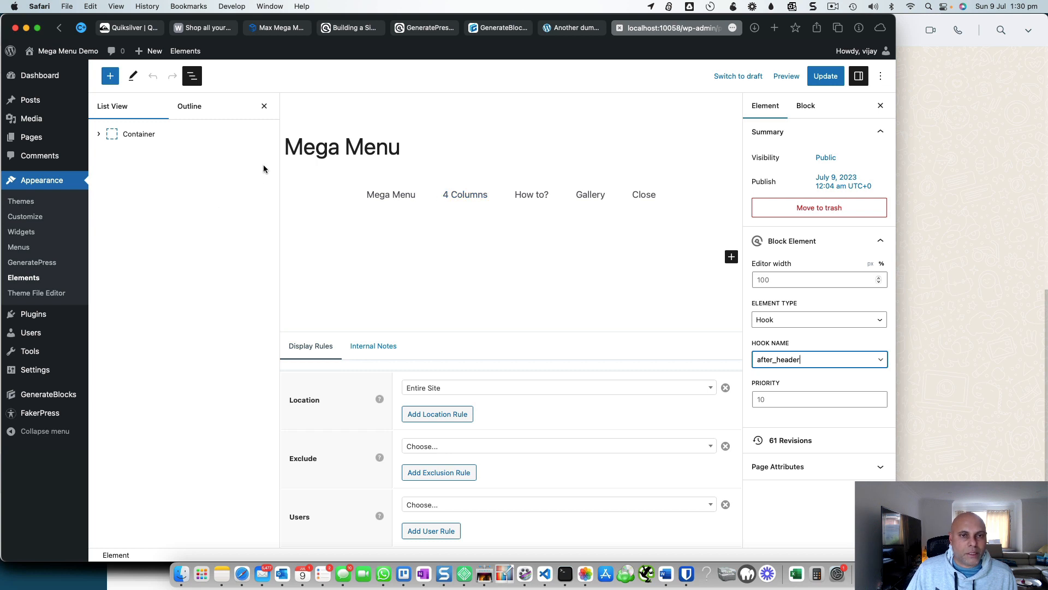
mouse_move(161, 281)
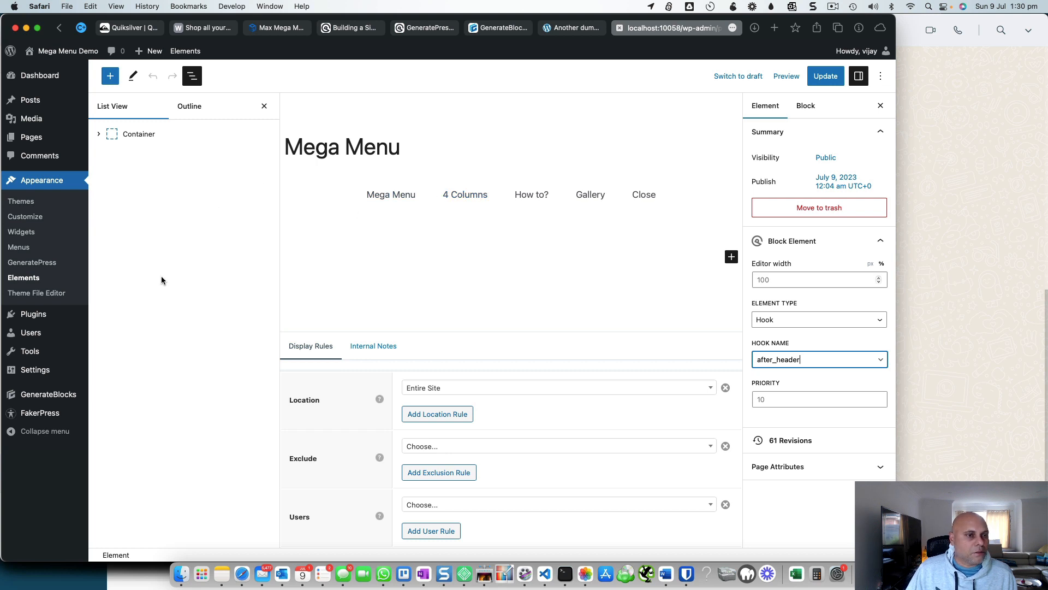
left_click(23, 277)
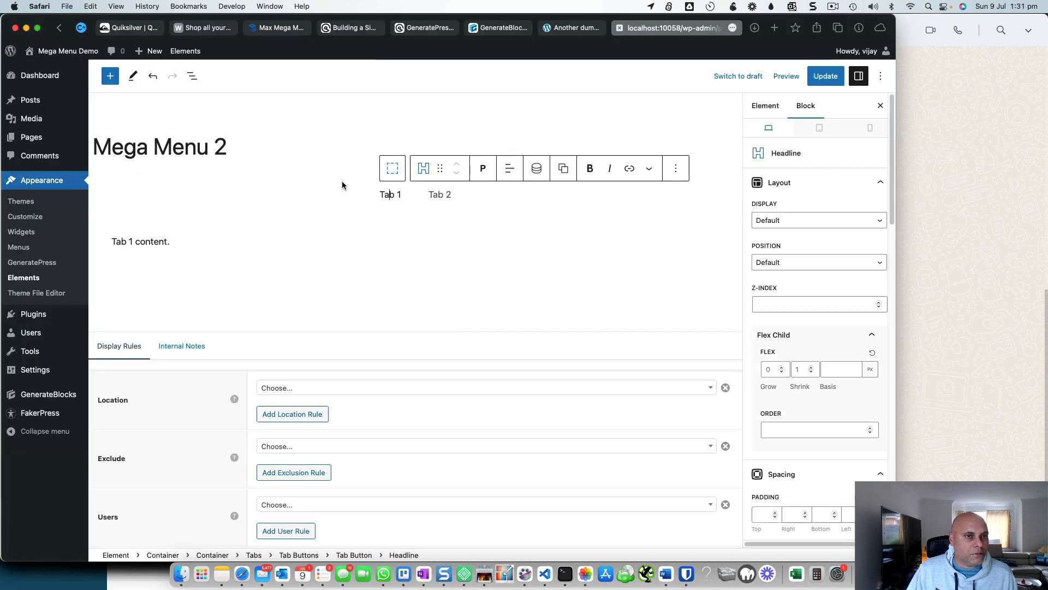
- Inspect the Tabs block and its wrapping container in Mega Menu 2's outline
left_click(192, 75)
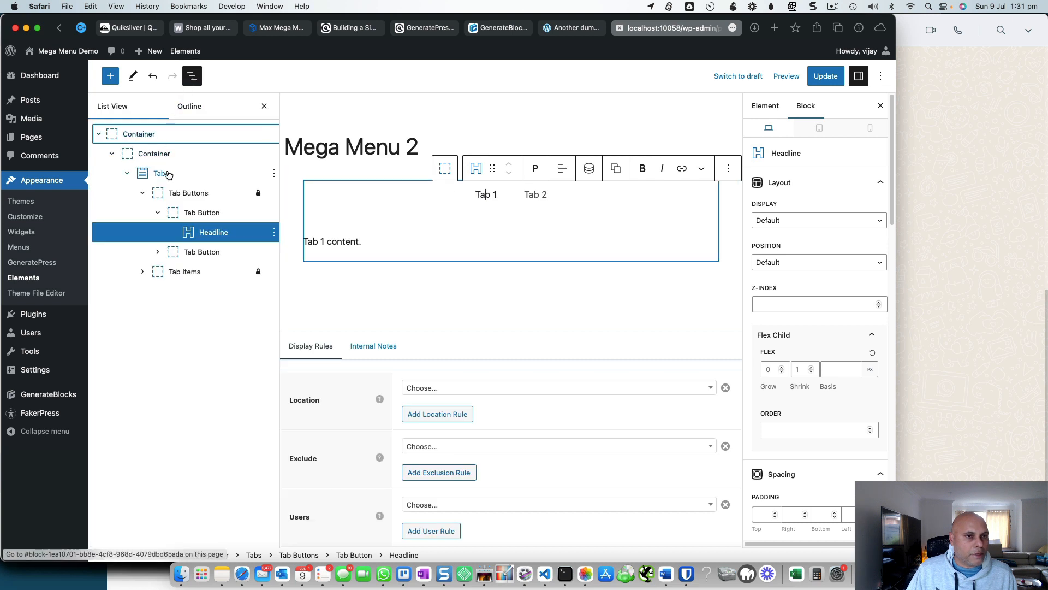
left_click(162, 174)
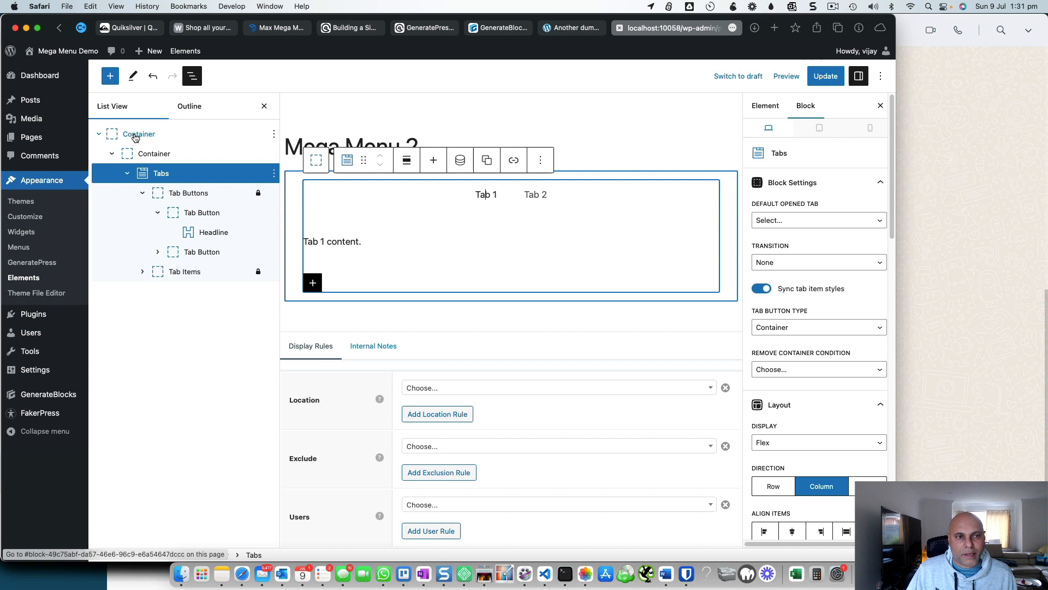
left_click(139, 133)
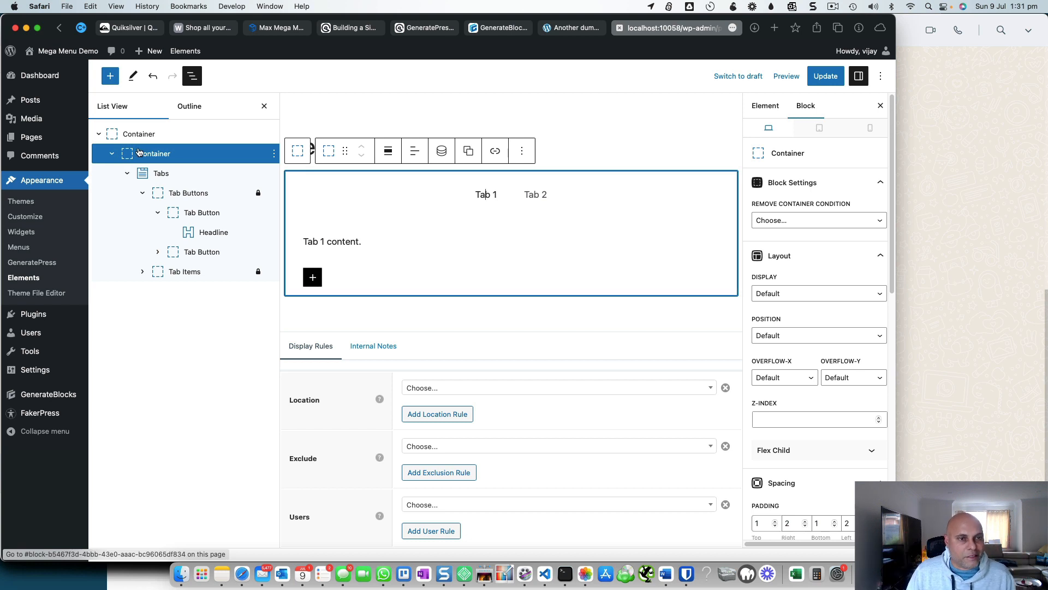
left_click(162, 174)
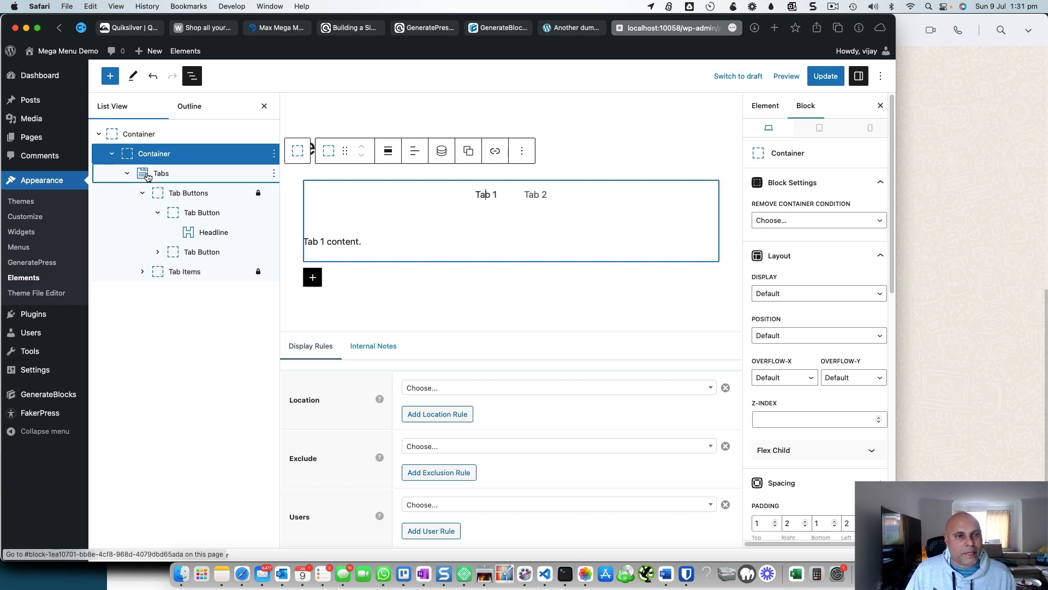
- Browse the block library, then return to the block outline
left_click(109, 76)
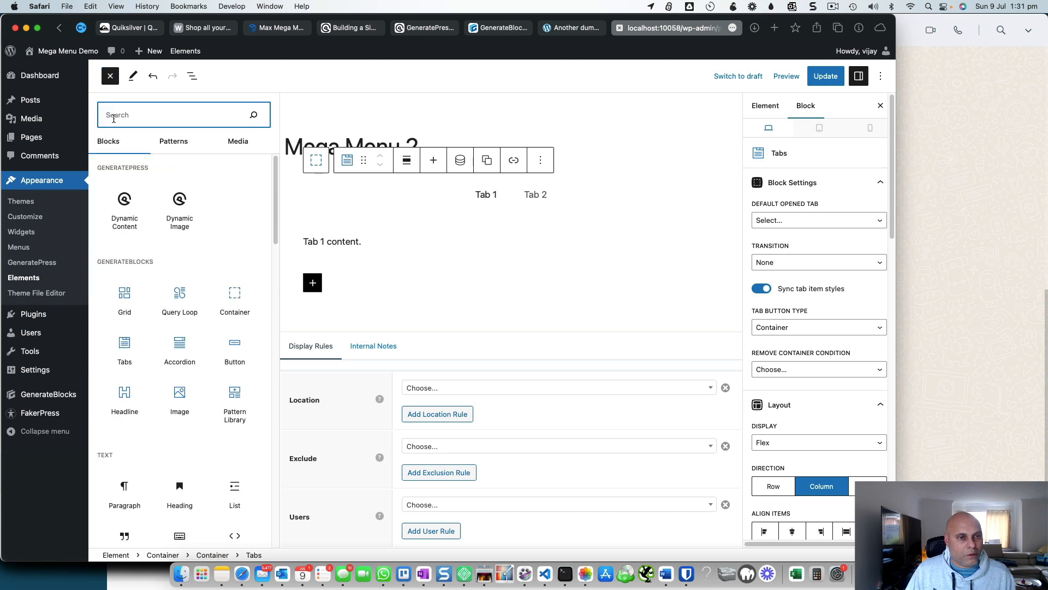
mouse_move(179, 293)
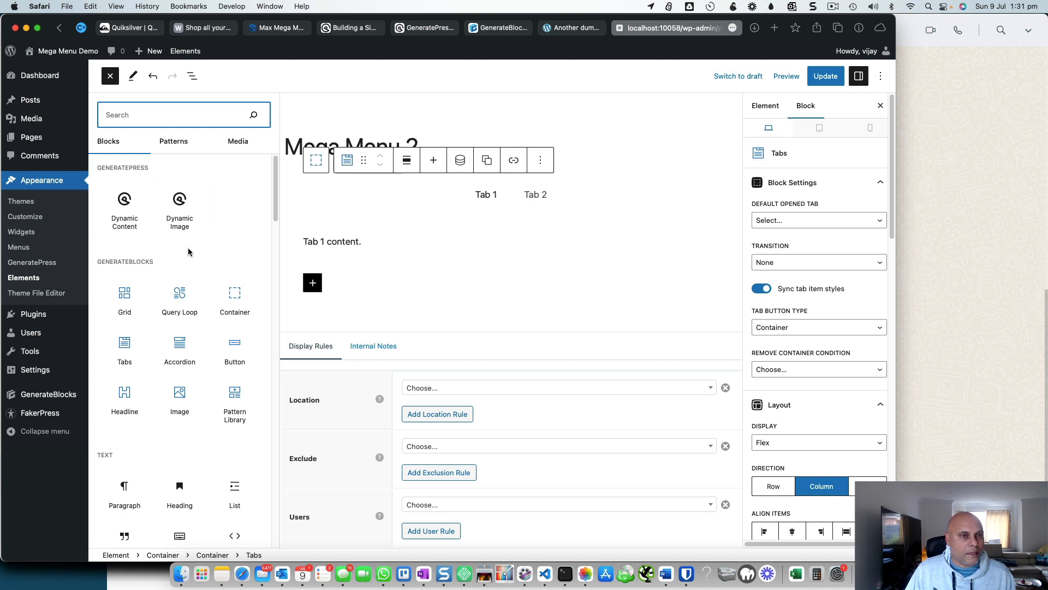
left_click(109, 75)
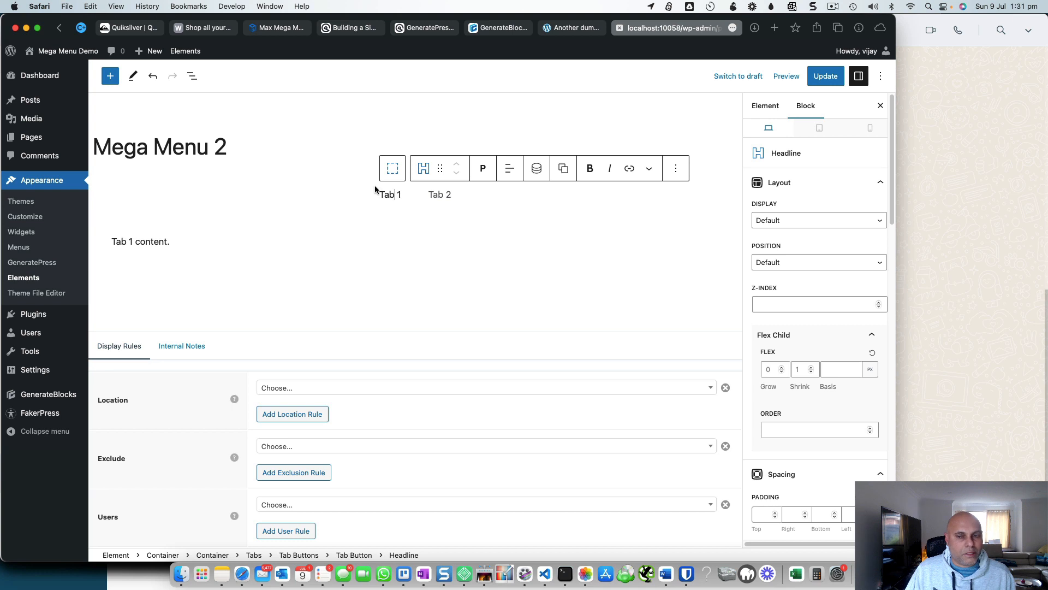
left_click(192, 75)
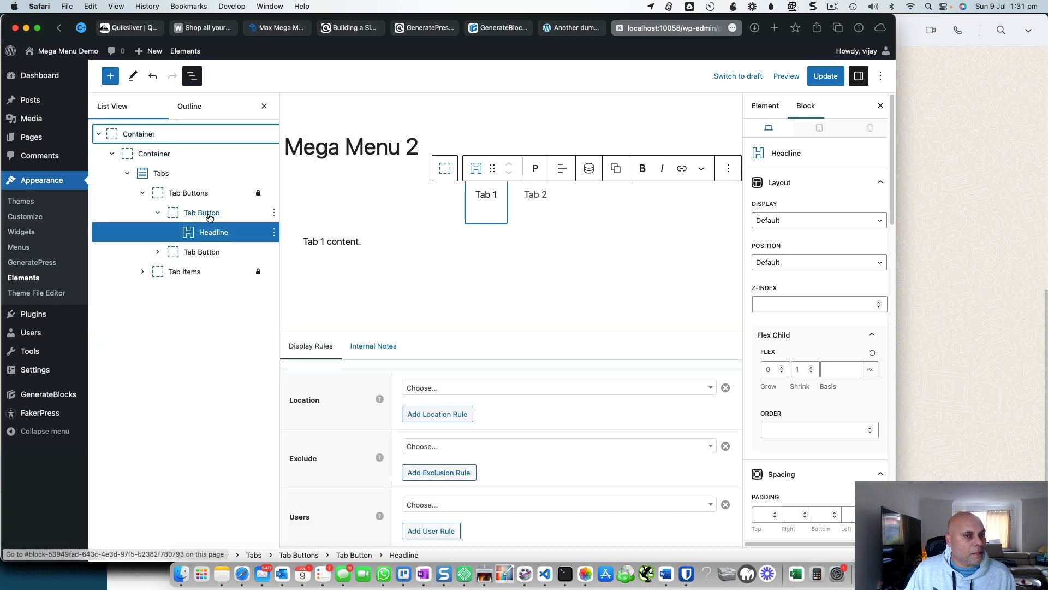
left_click(187, 192)
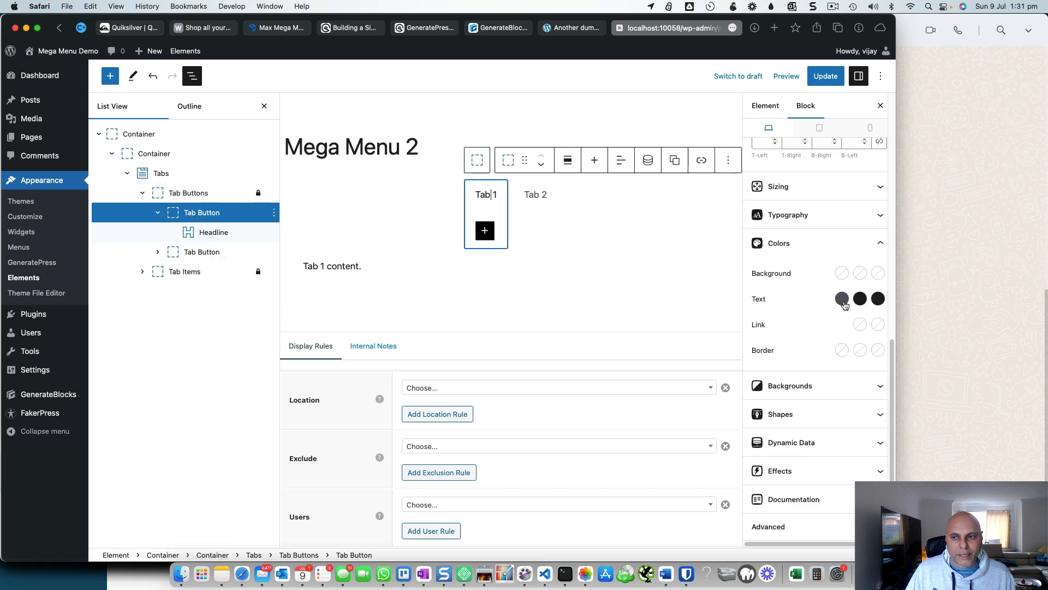
mouse_move(878, 298)
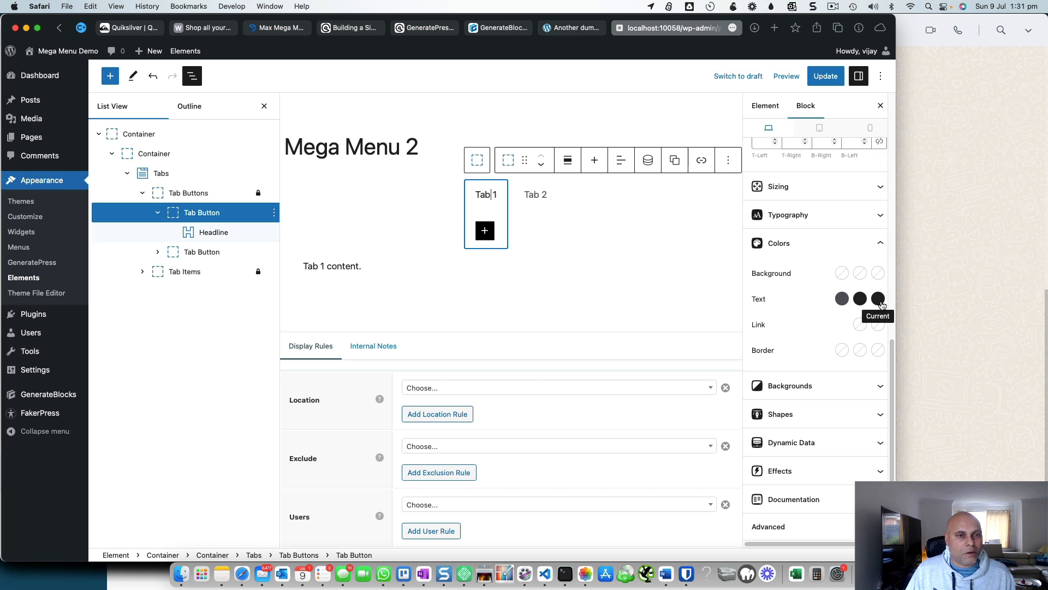
left_click(842, 273)
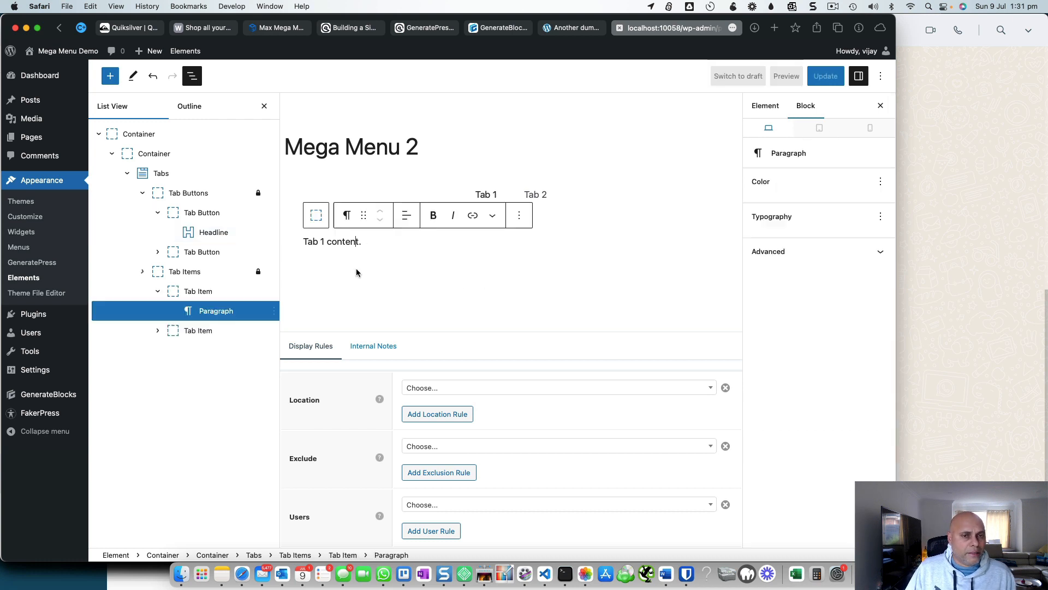
- Delete the Tab 1 placeholder content sentence
triple_click(332, 242)
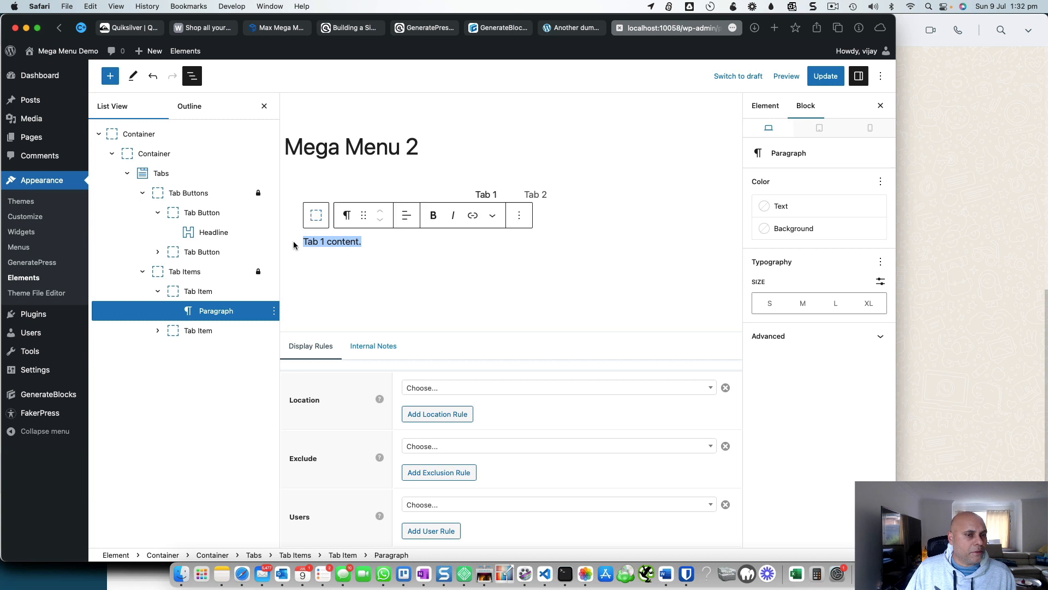
mouse_move(397, 253)
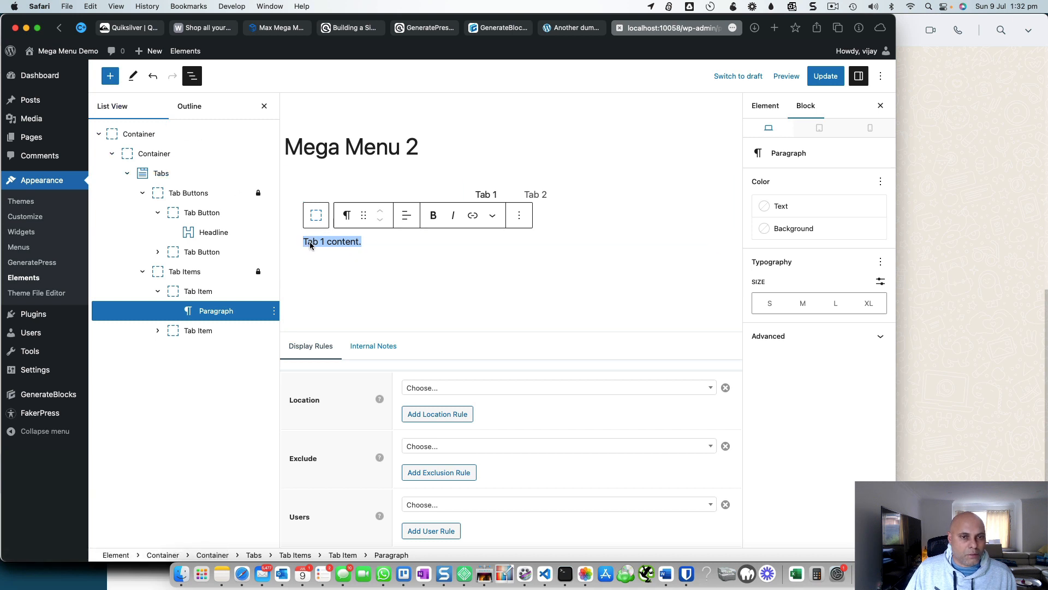
key("delete")
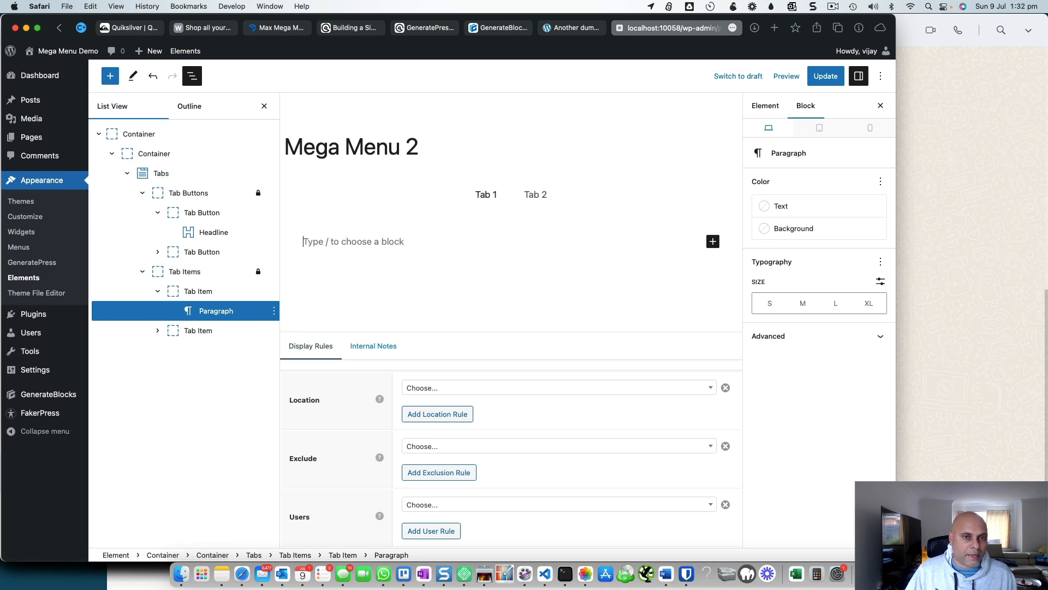
mouse_move(279, 215)
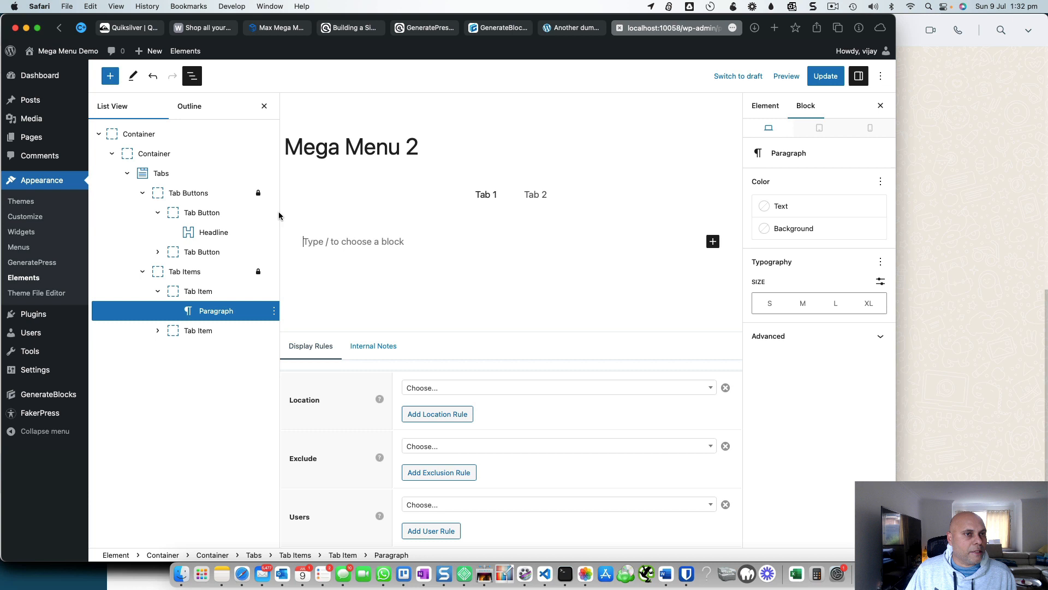
- Insert a GenerateBlocks Grid with a three-column layout into the first tab
left_click(109, 75)
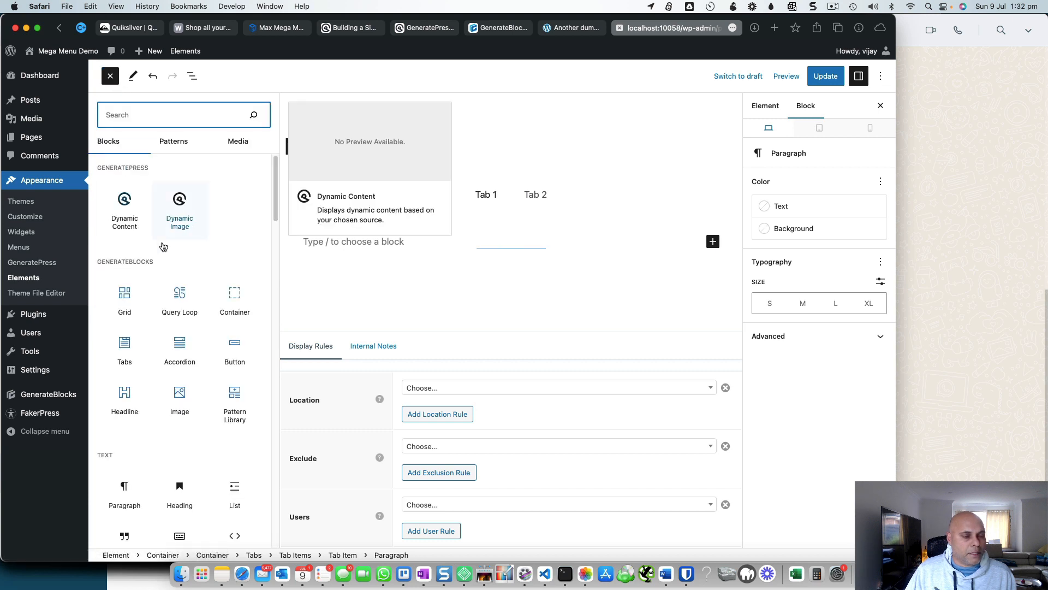
mouse_move(125, 302)
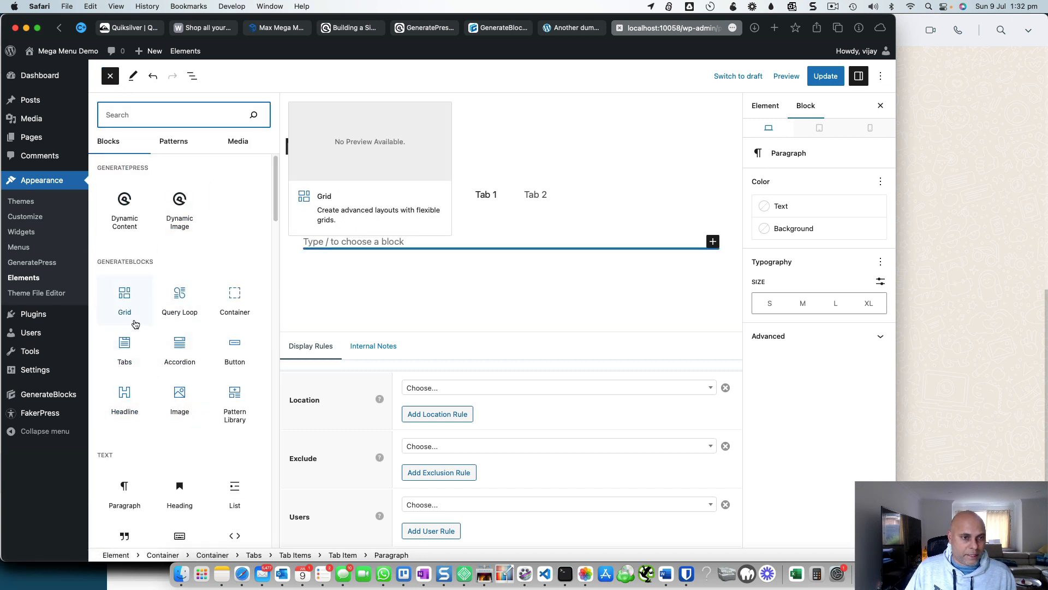
left_click(125, 295)
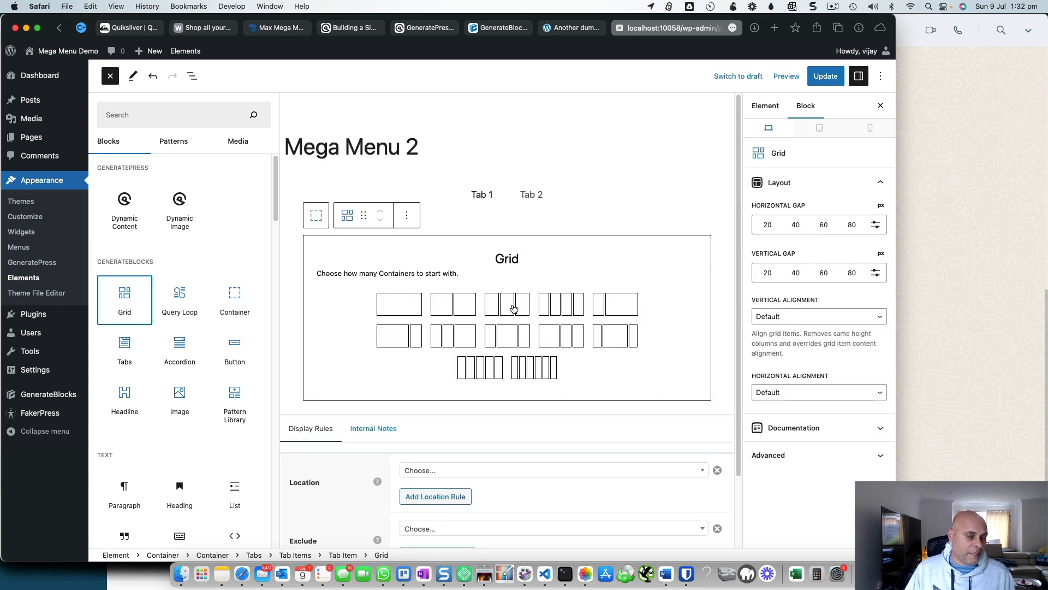
left_click(110, 75)
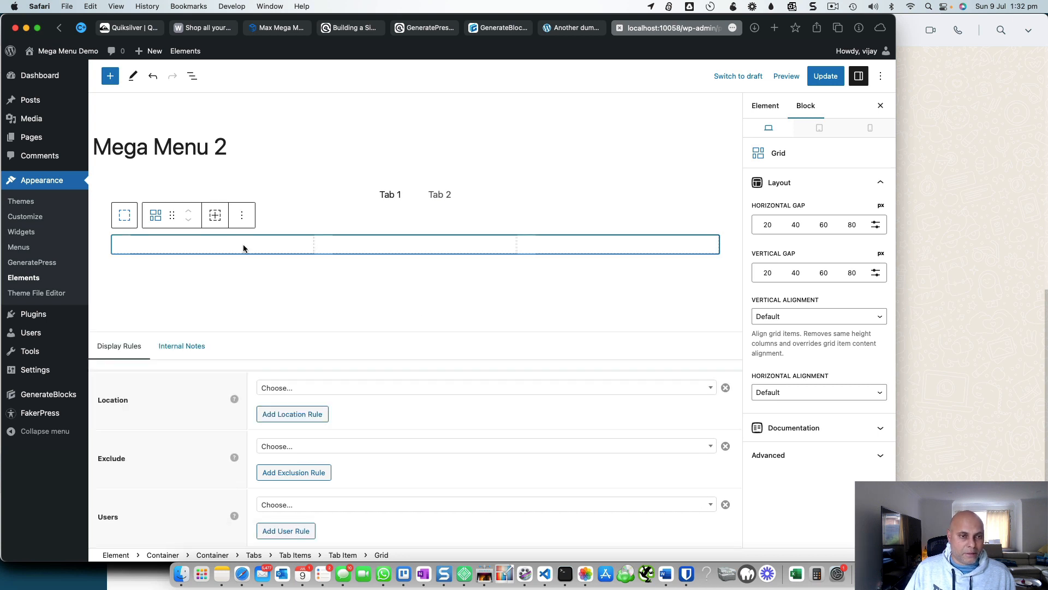
left_click(121, 244)
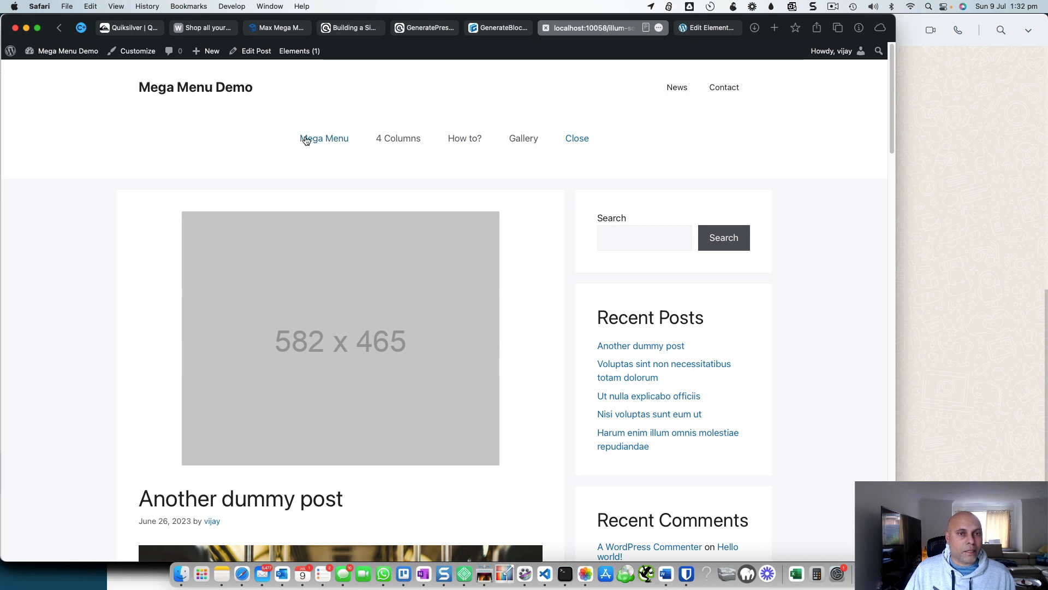
- On the live site, open the mega menu and preview its other panels including Gallery
left_click(465, 139)
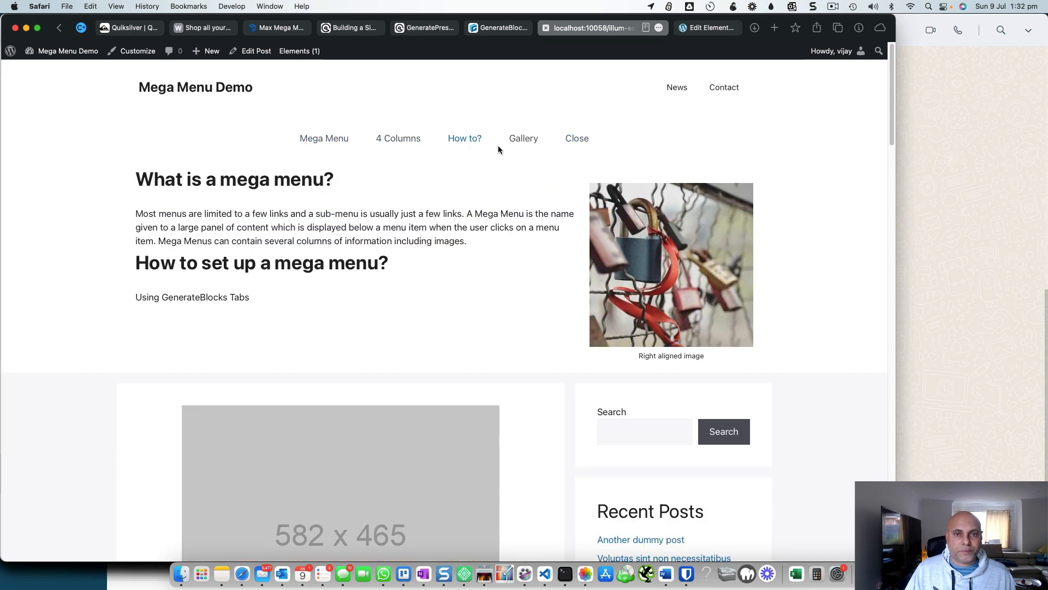
left_click(324, 139)
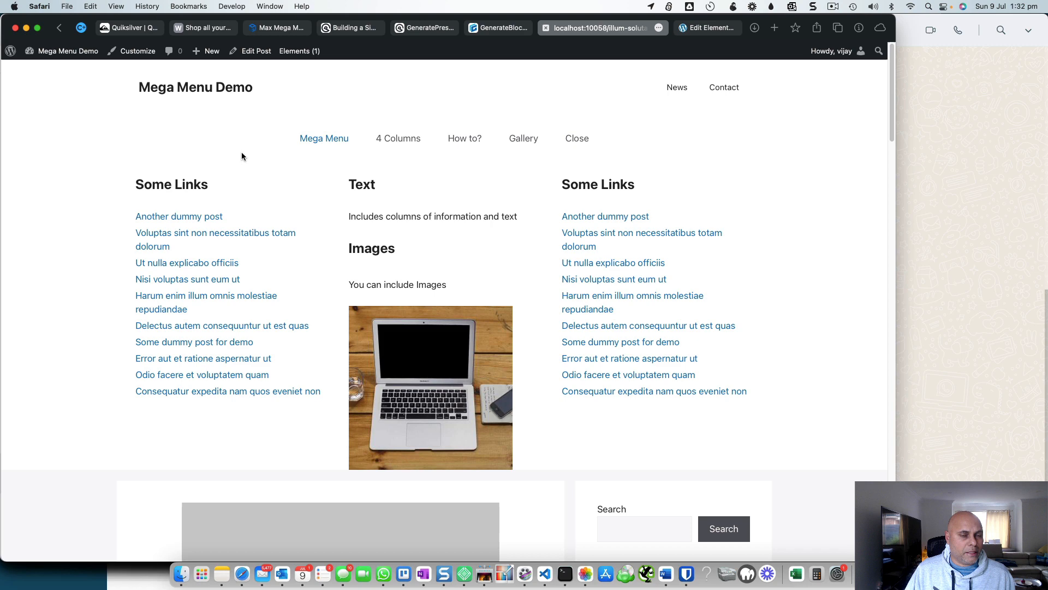
left_click(523, 139)
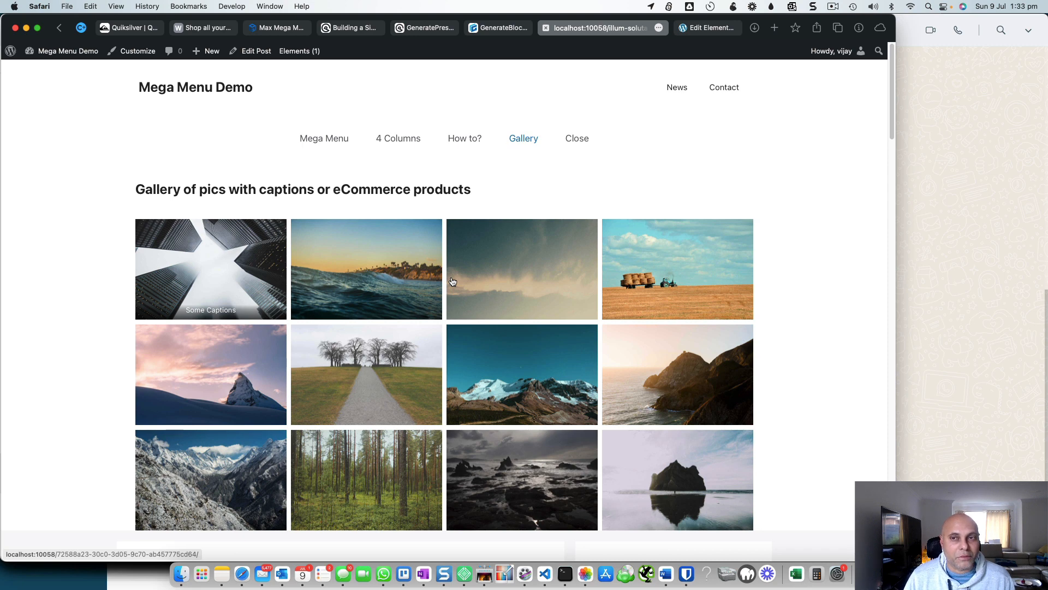
mouse_move(440, 245)
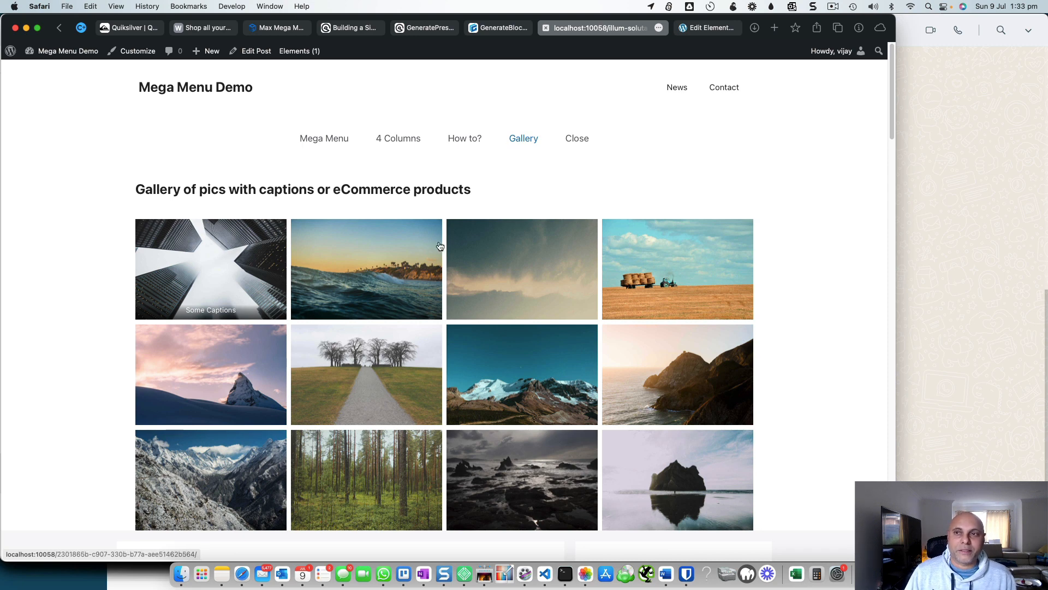